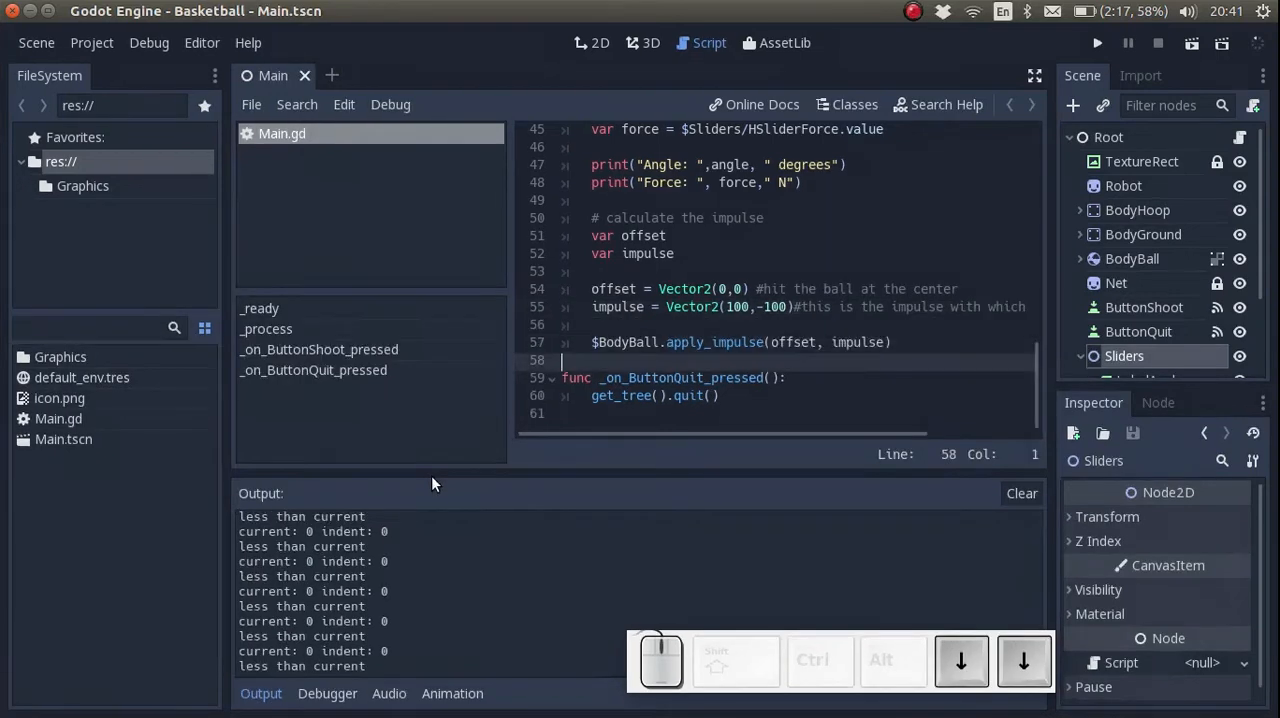
- Add a get_impulse_vector(angle,size) stub with a comment about converting the angle to radians
{"action": "type", "text": "func"}
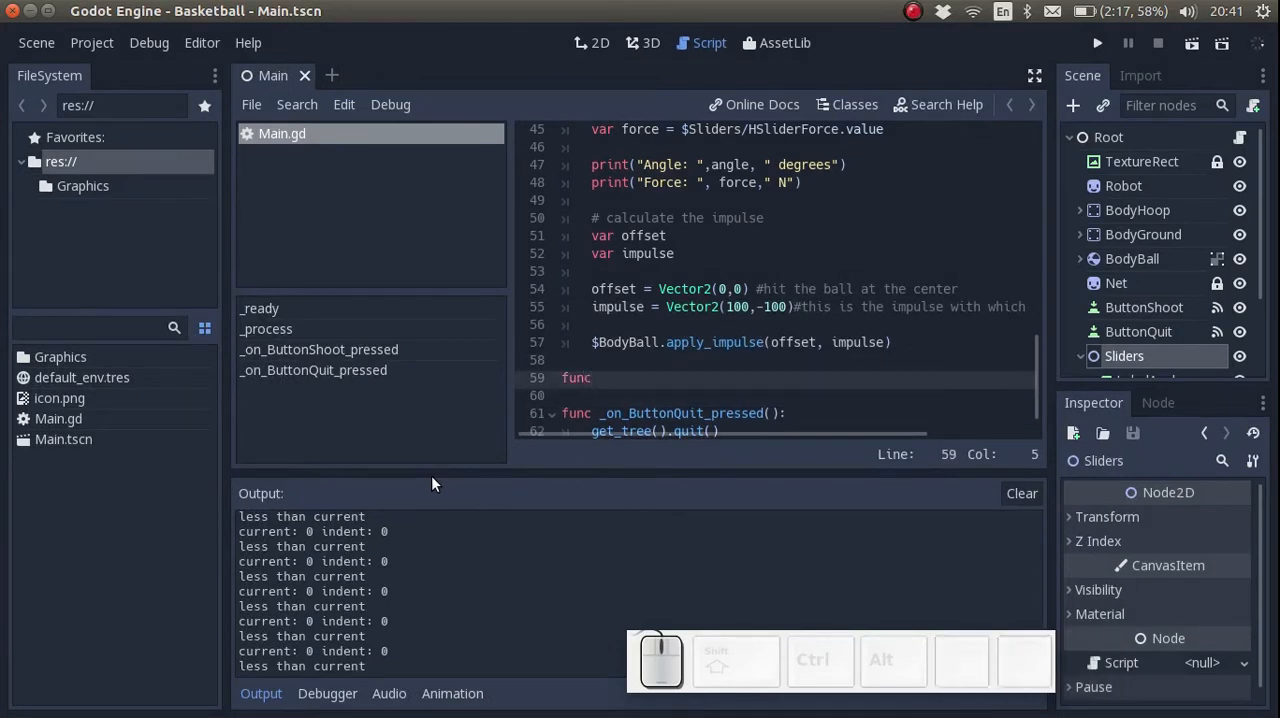
{"action": "type", "text": "get_"}
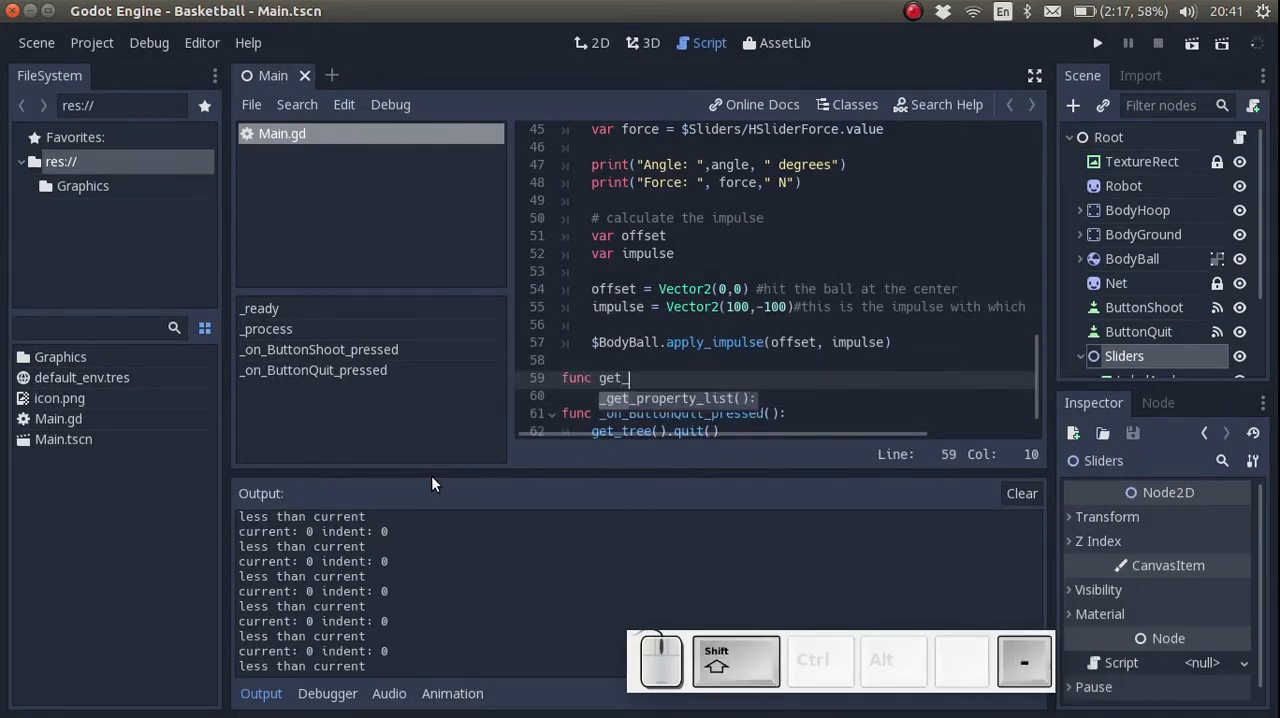
{"action": "type", "text": "impulu"}
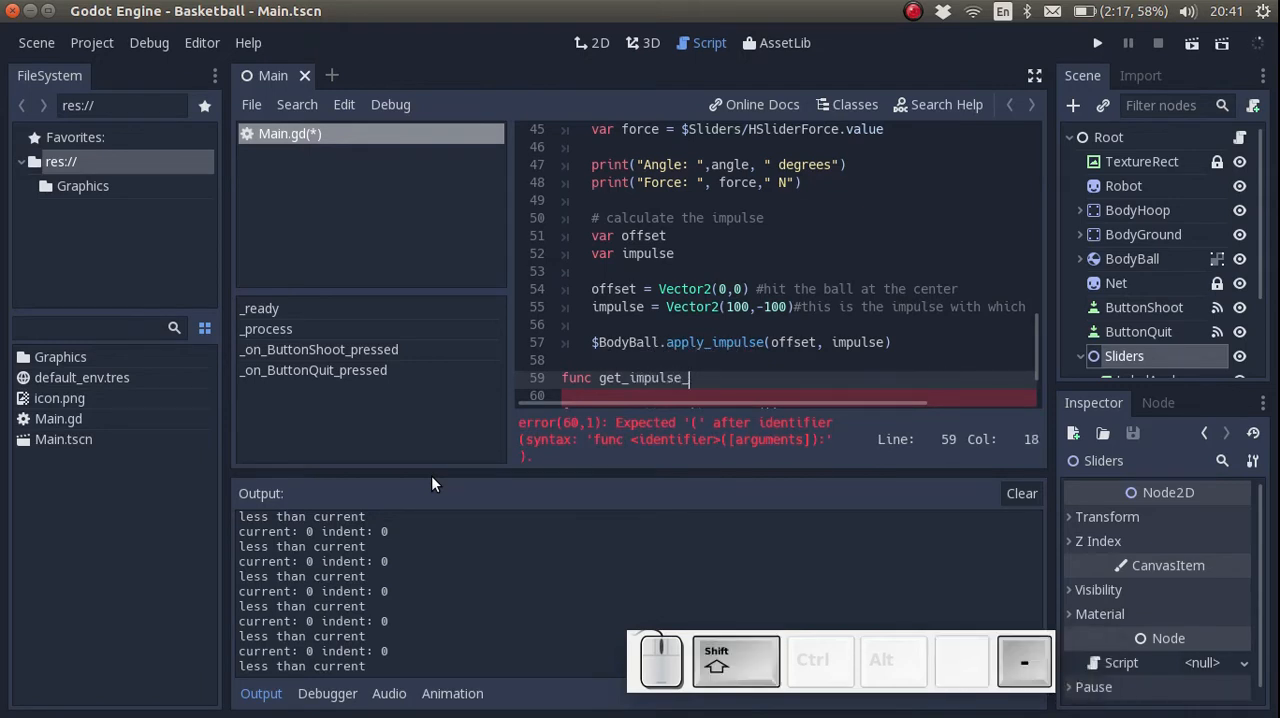
{"action": "type", "text": "vector("}
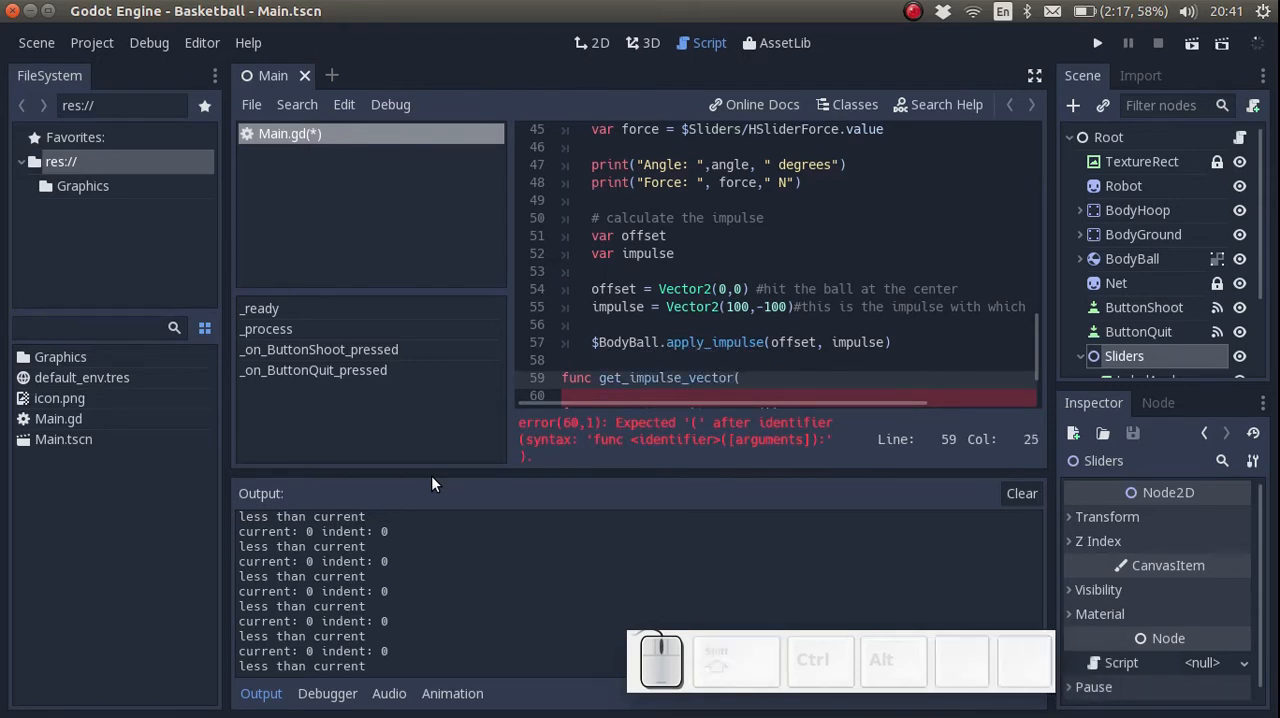
{"action": "type", "text": "angle,size"}
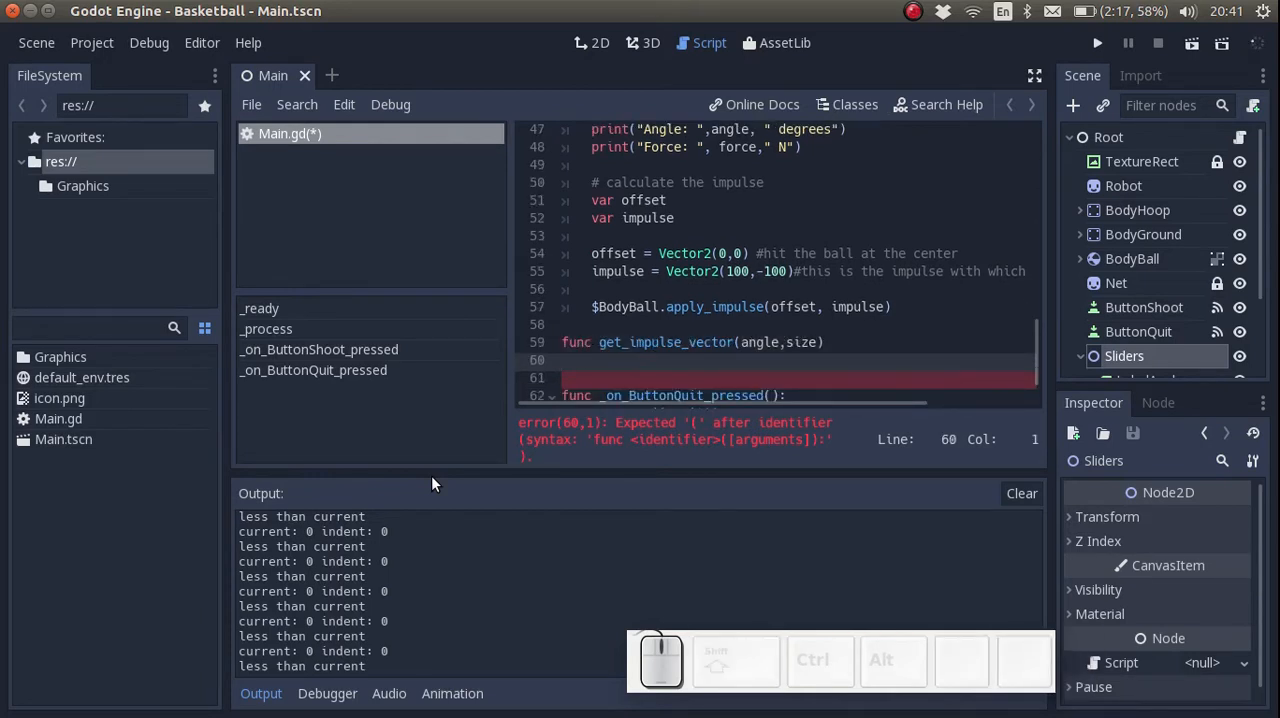
{"action": "type", "text": "# co"}
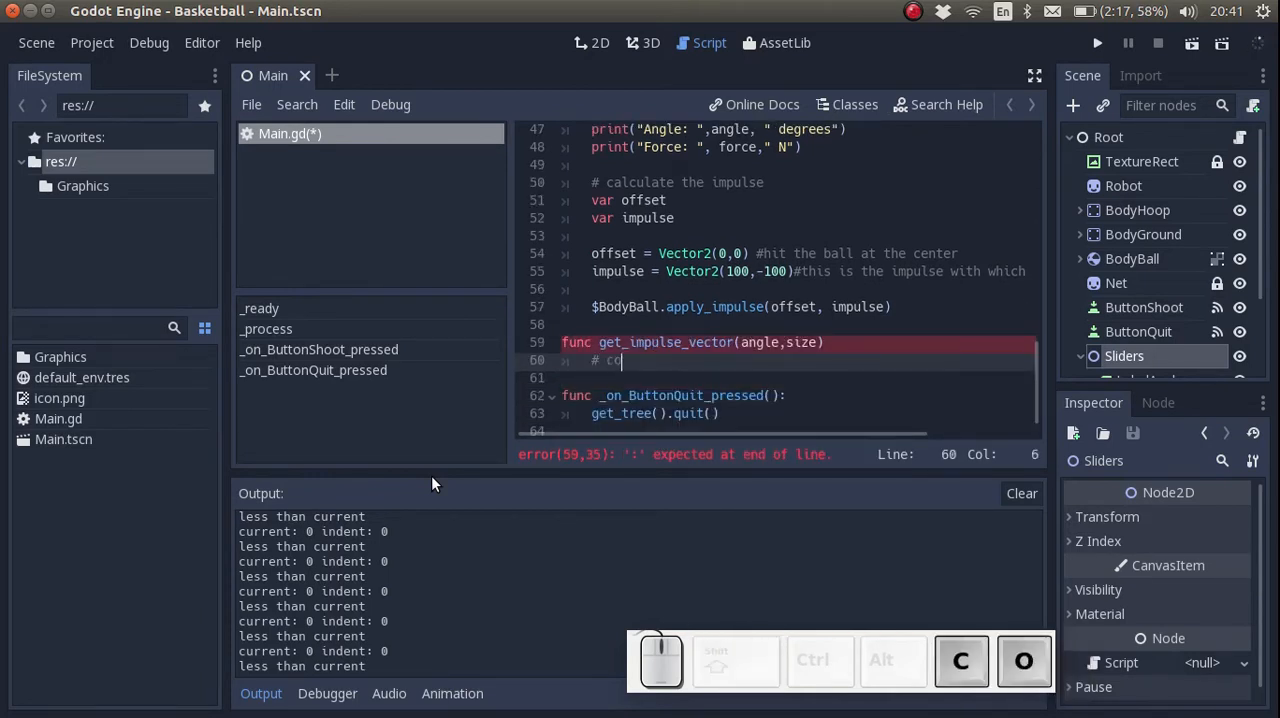
{"action": "type", "text": "convert the angle to radians"}
{"action": "type", "text": "# get the x and y components of the impulse vector"}
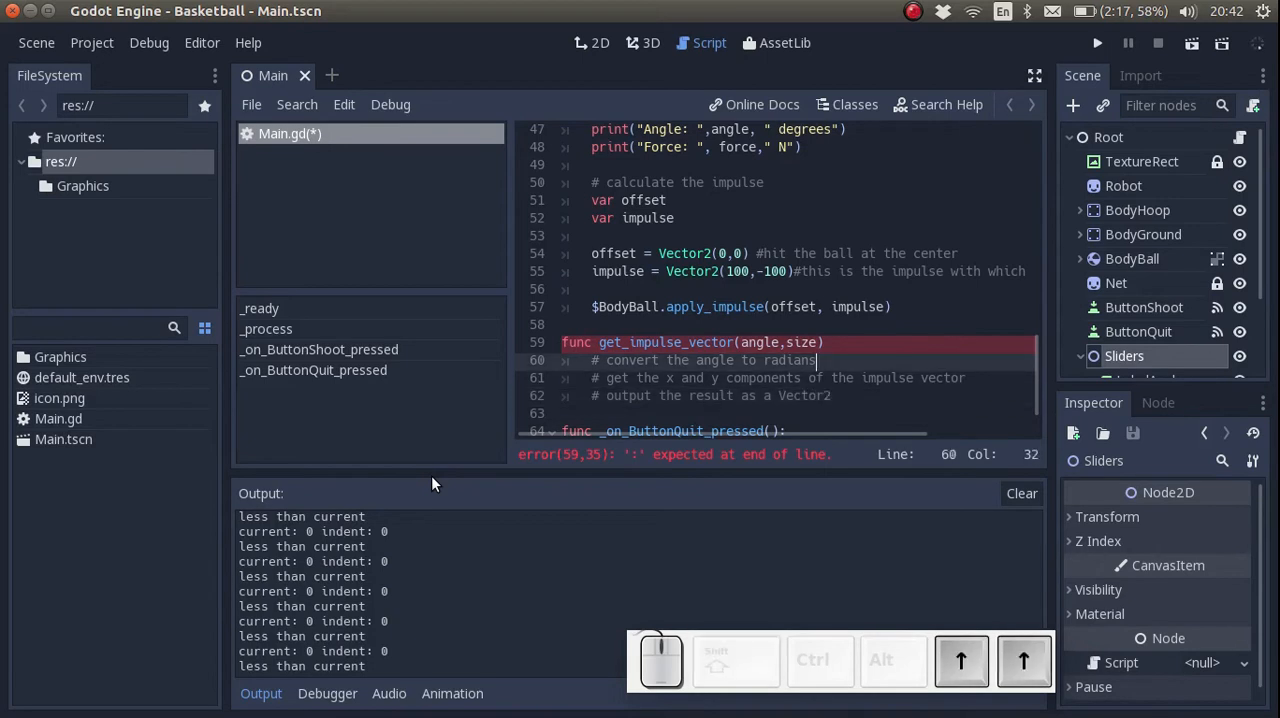
- Set angle = angle * PI / 180, then fx = size * cos(angle) and fy = -size * sin(angle)
{"action": "type", "text": "angle ="}
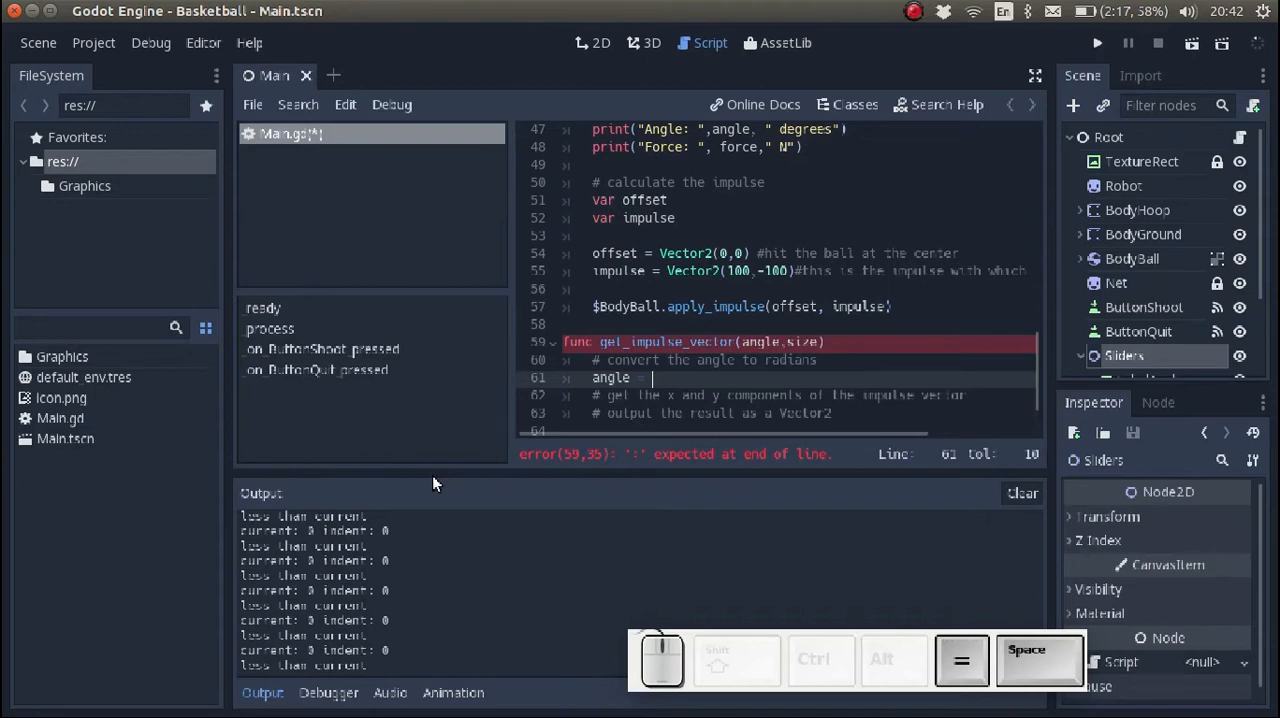
{"action": "type", "text": "angle * PI / 180"}
{"action": "left_click", "coordinate": [798, 341]}
{"action": "type", "text": ":"}
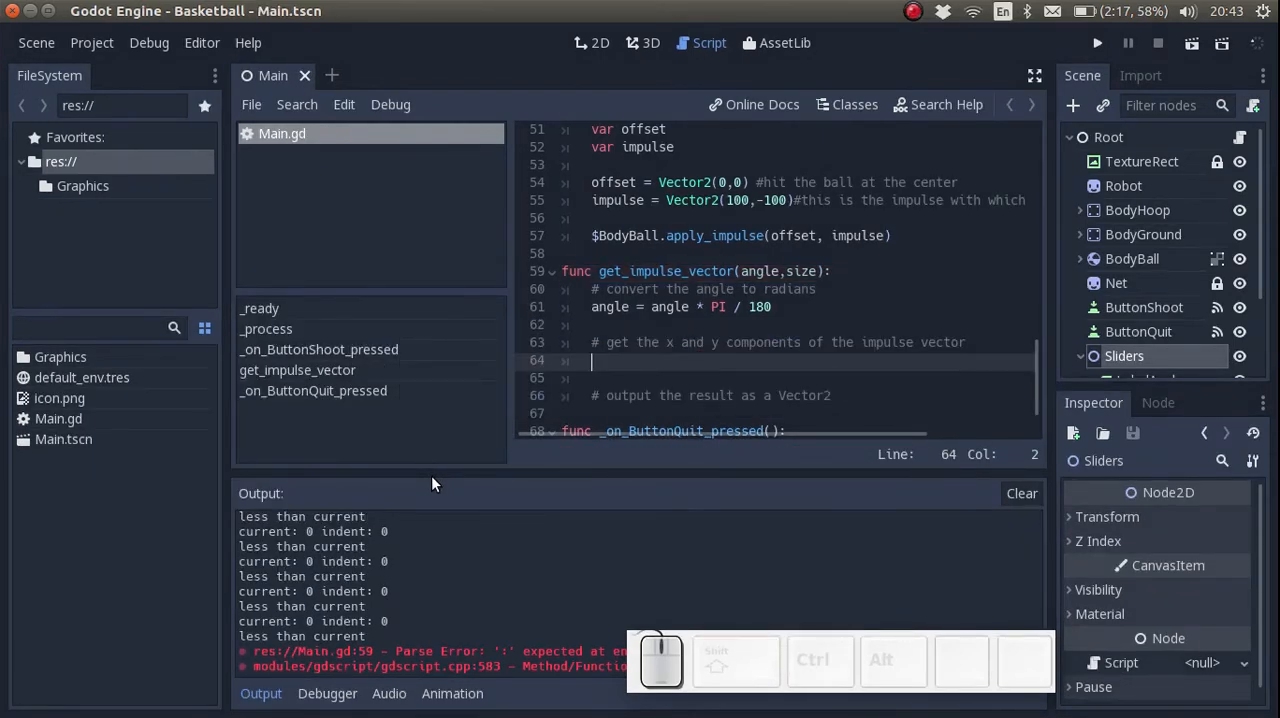
{"action": "type", "text": "fx ="}
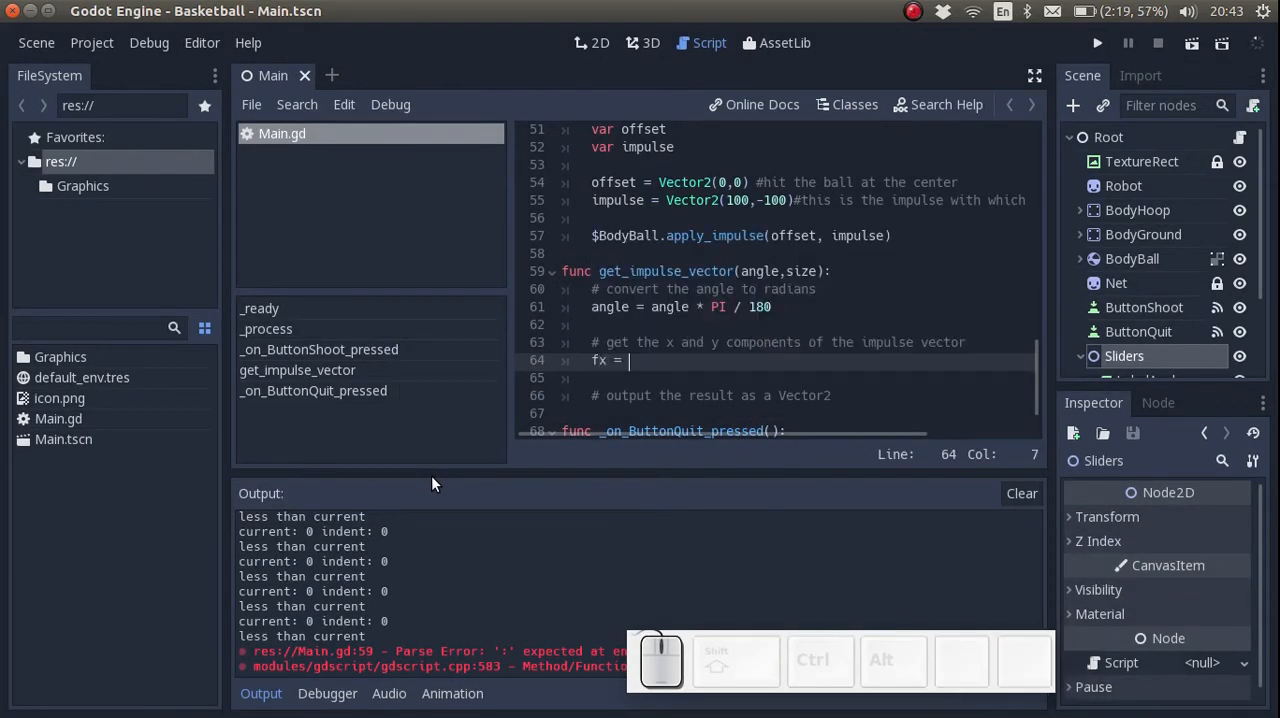
{"action": "type", "text": "sizee"}
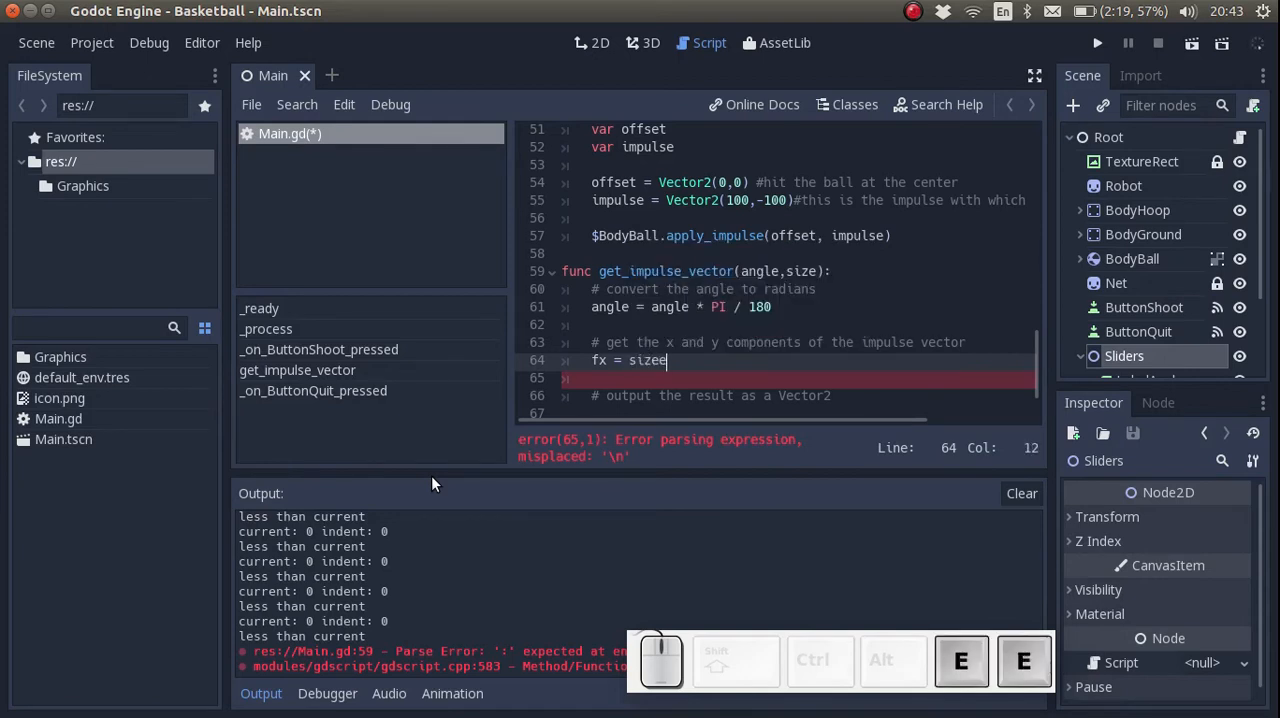
{"action": "type", "text": "* cos (angl"}
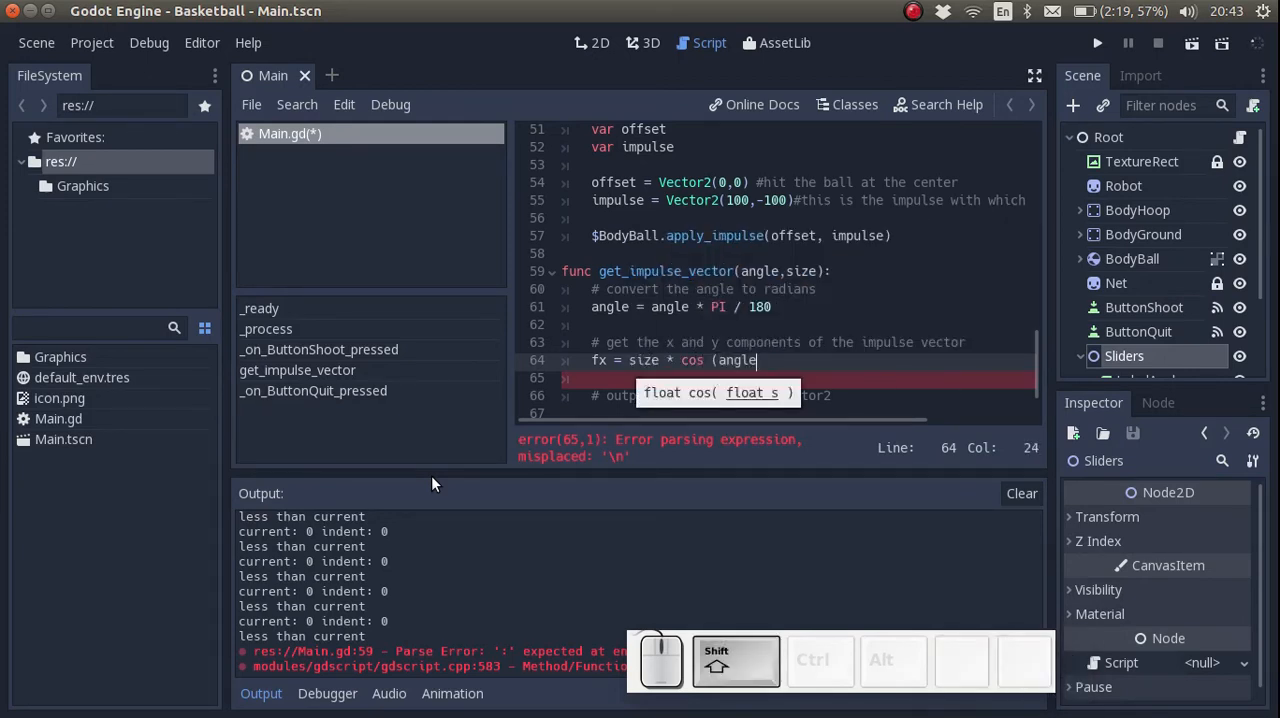
{"action": "type", "text": "fy = - size *"}
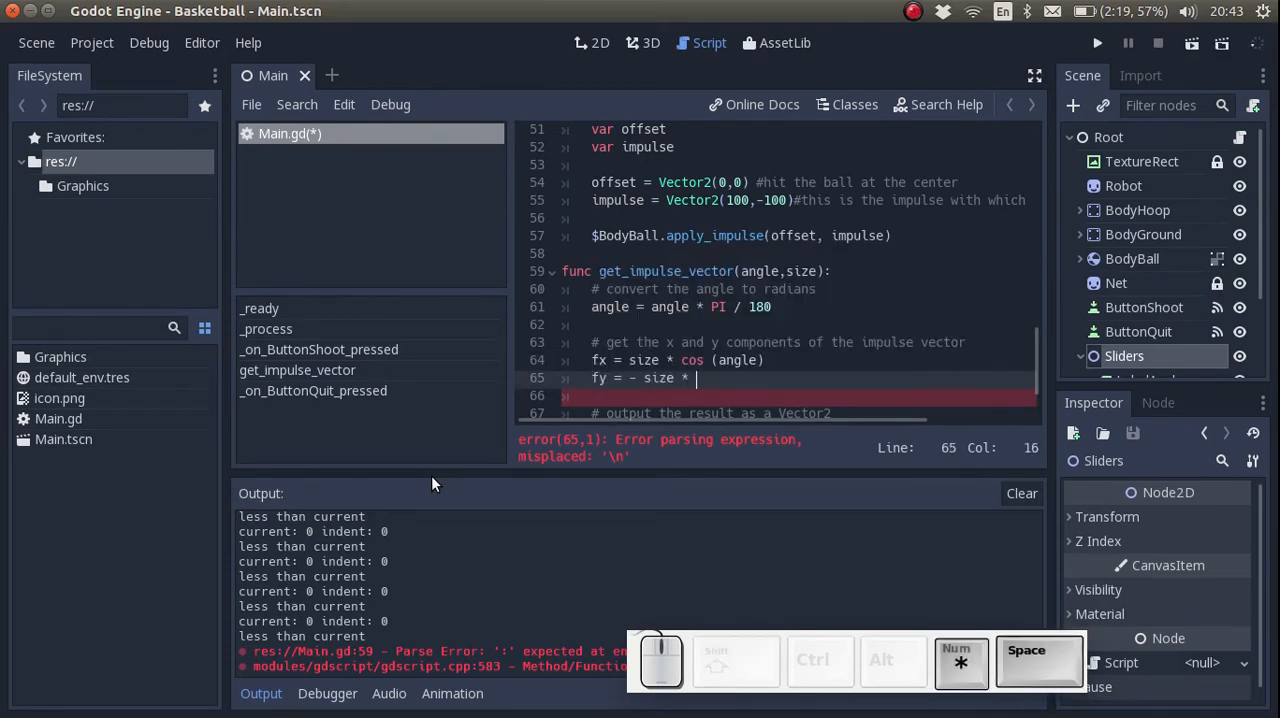
{"action": "type", "text": "sin (angle)"}
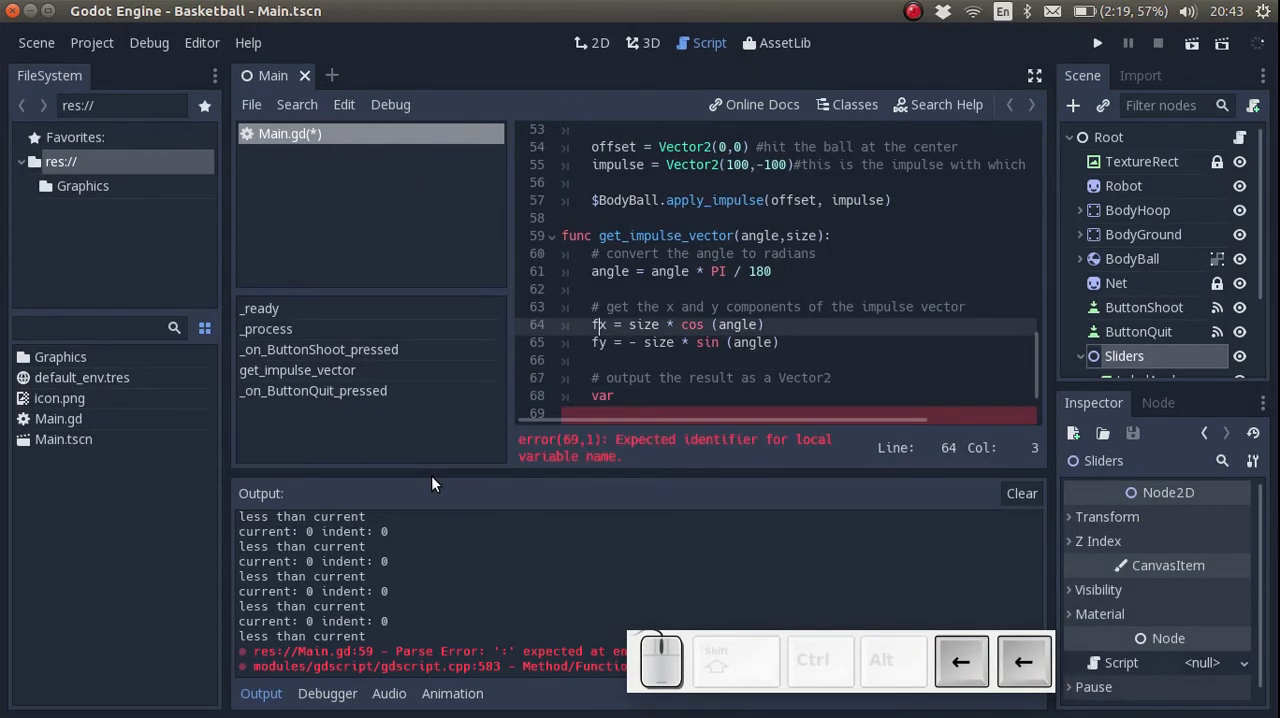
- Declare fx and fy with var, store Vector2(fx,fy) in out, and return out
{"action": "type", "text": "var"}
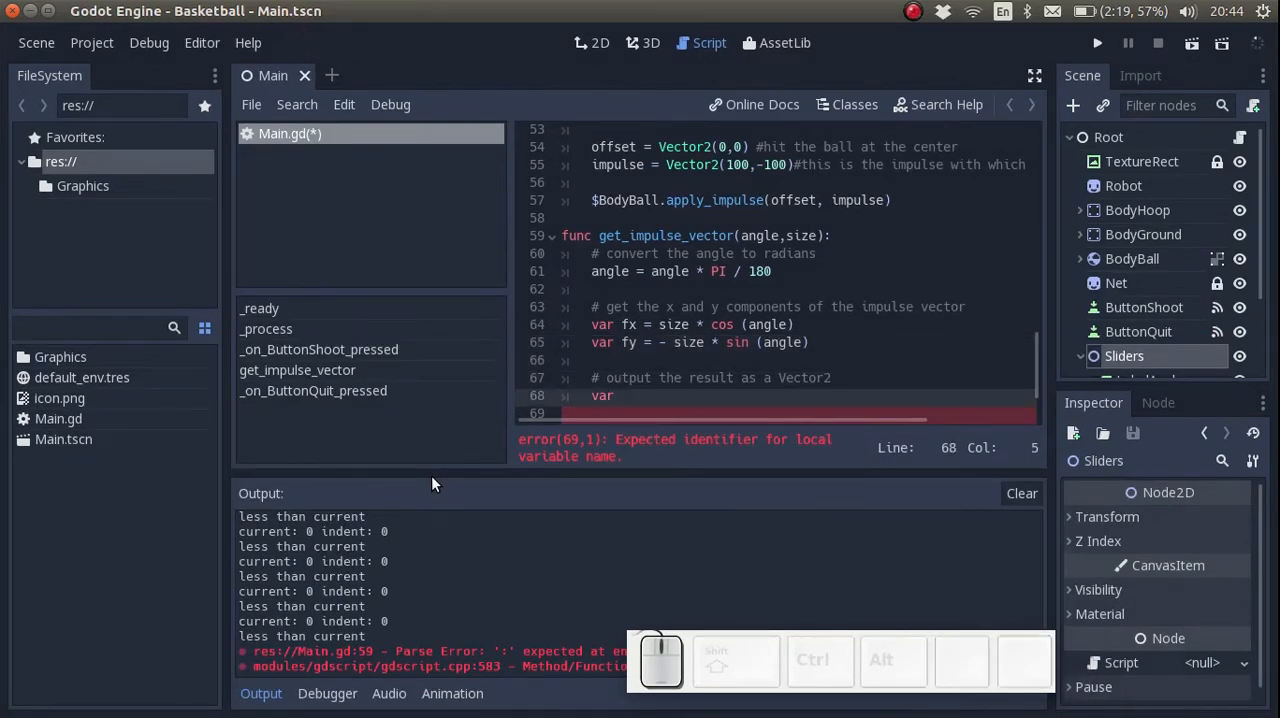
{"action": "type", "text": "out = Vector2("}
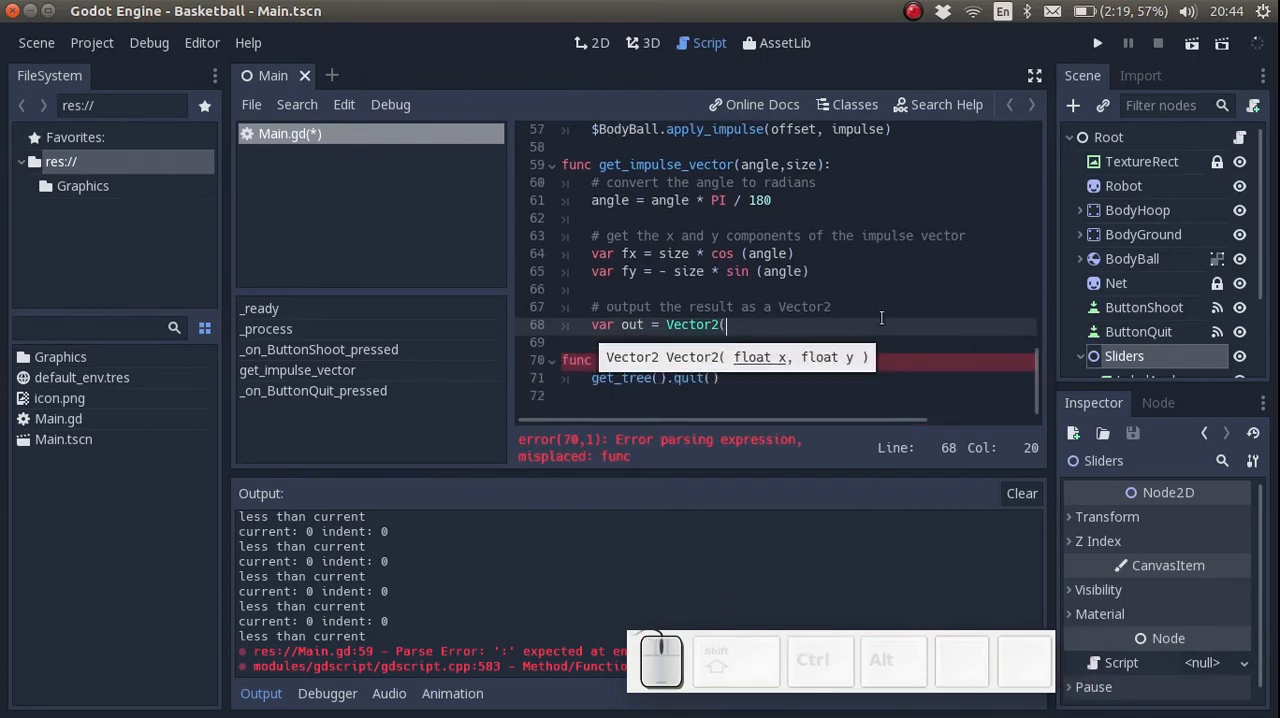
{"action": "type", "text": "fx,fy"}
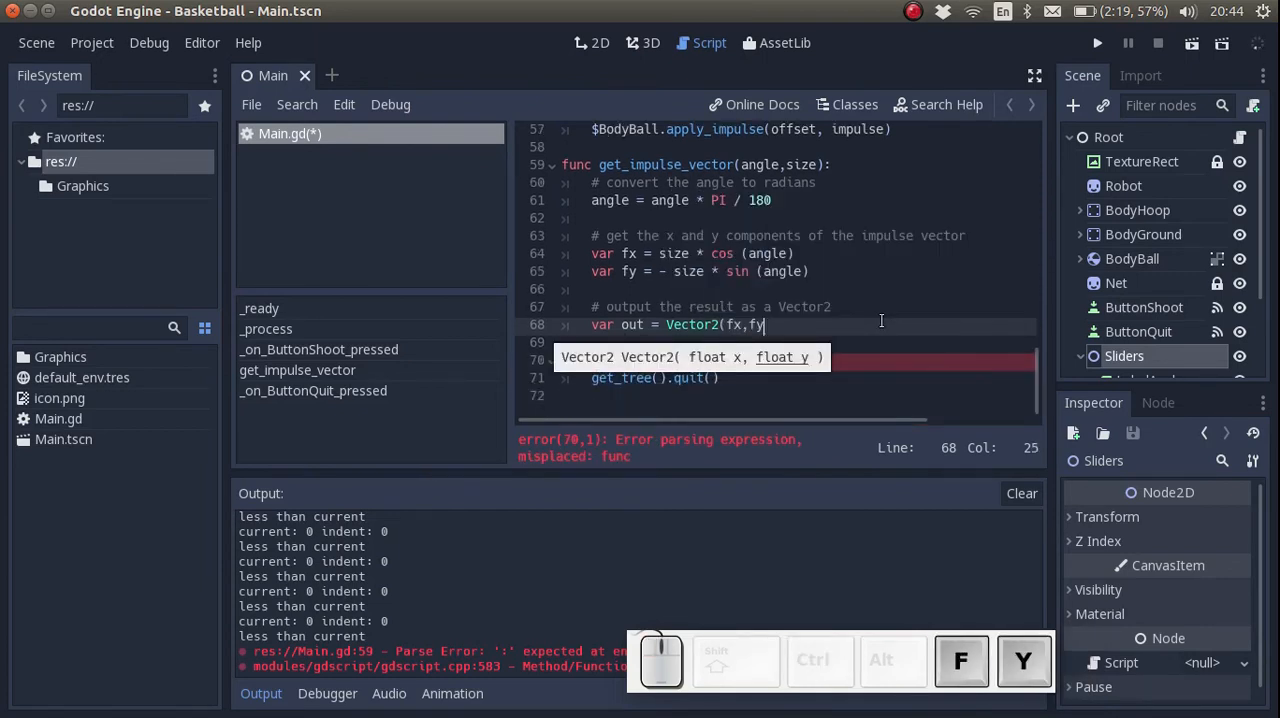
{"action": "key", "text": "enter"}
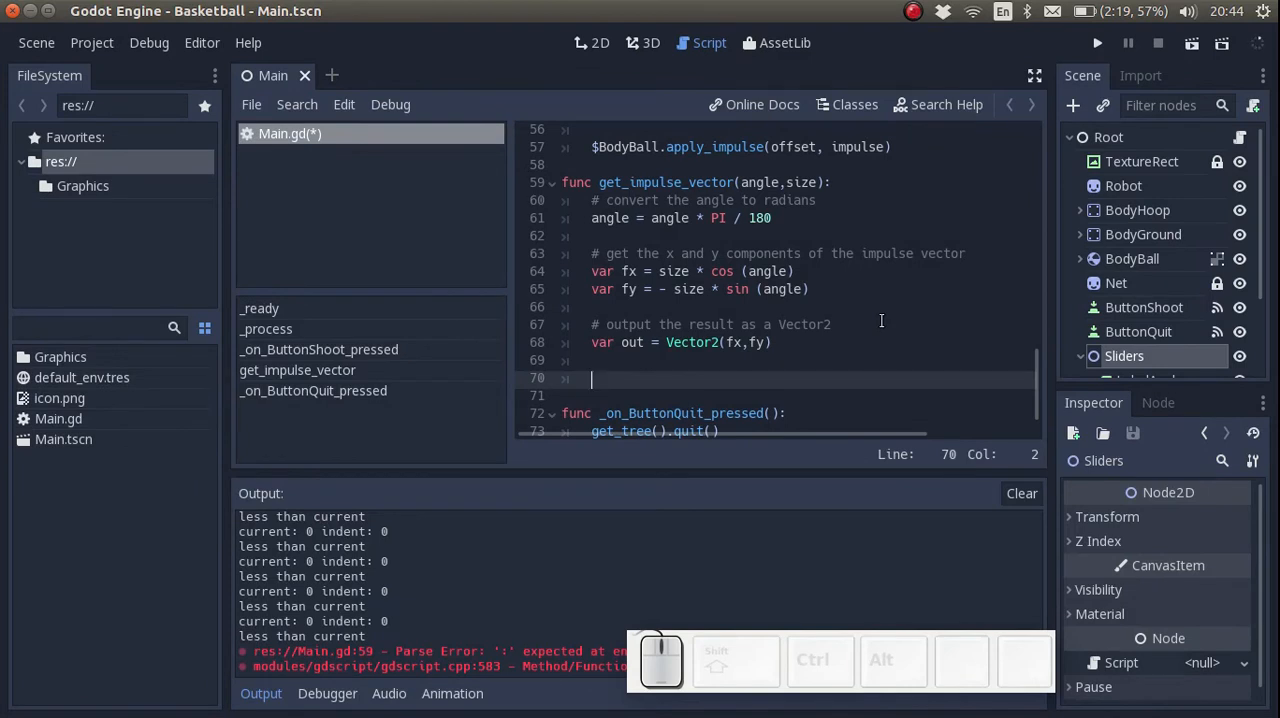
{"action": "type", "text": "return"}
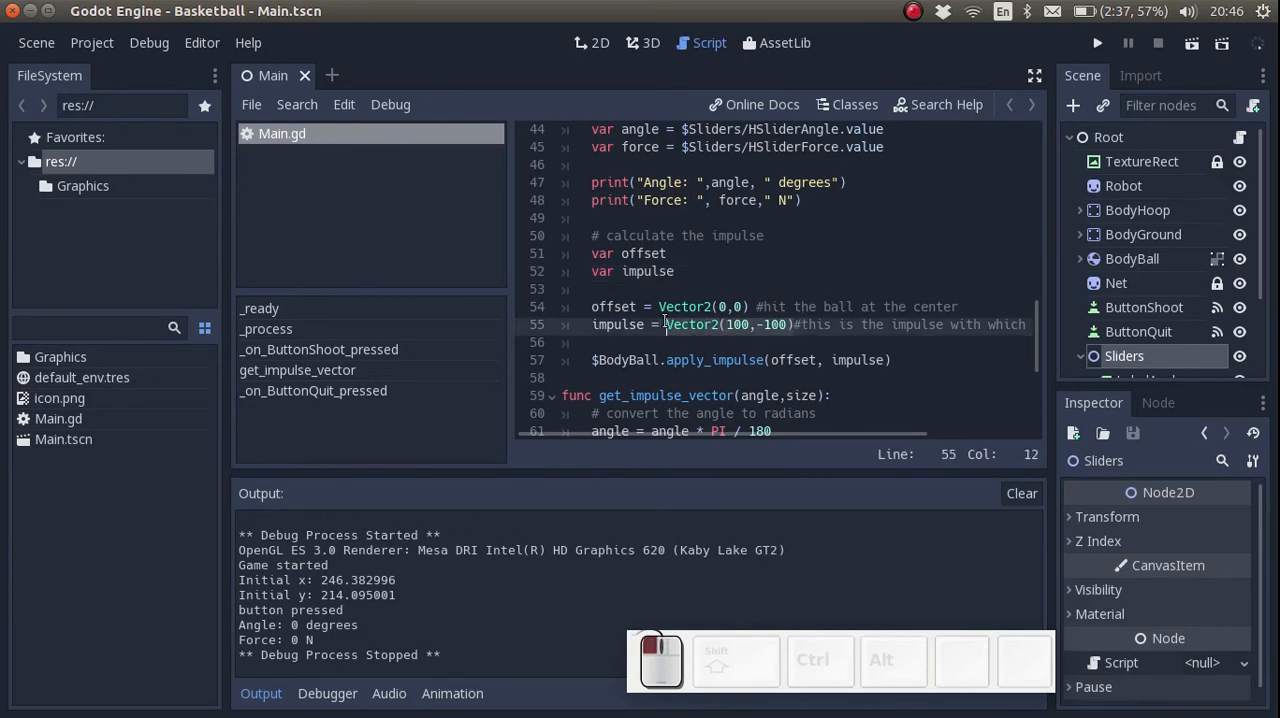
- Assign impulse from get_impulse_vector(angle, force) in the shoot handler and save Main.gd
{"action": "scroll", "scroll_direction": "down", "scroll_amount": 3}
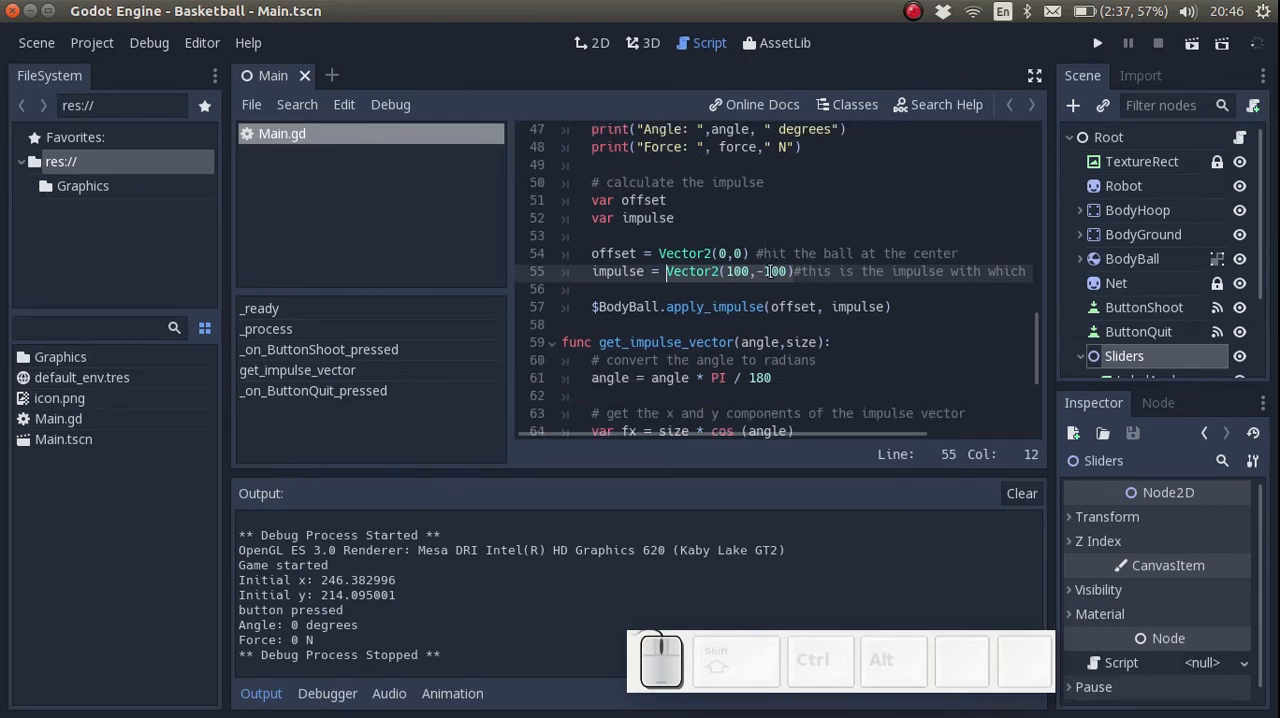
{"action": "scroll", "scroll_direction": "down", "scroll_amount": 3}
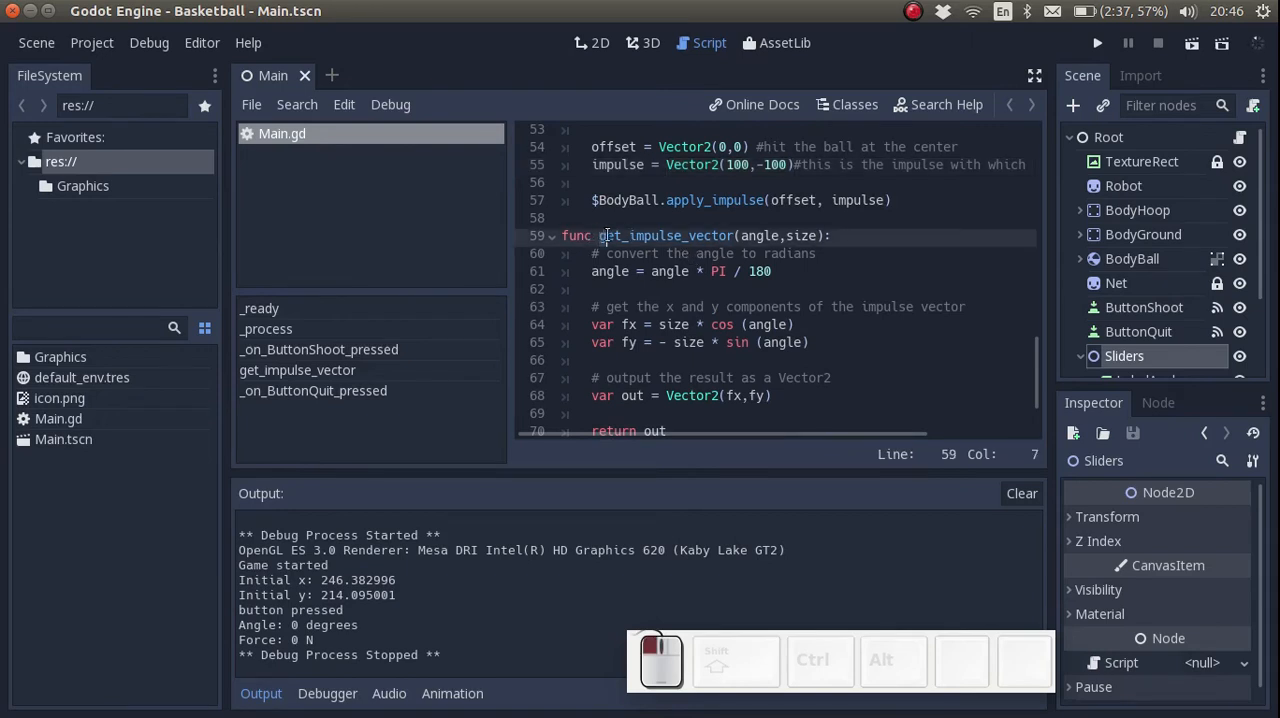
{"action": "left_click", "coordinate": [818, 235]}
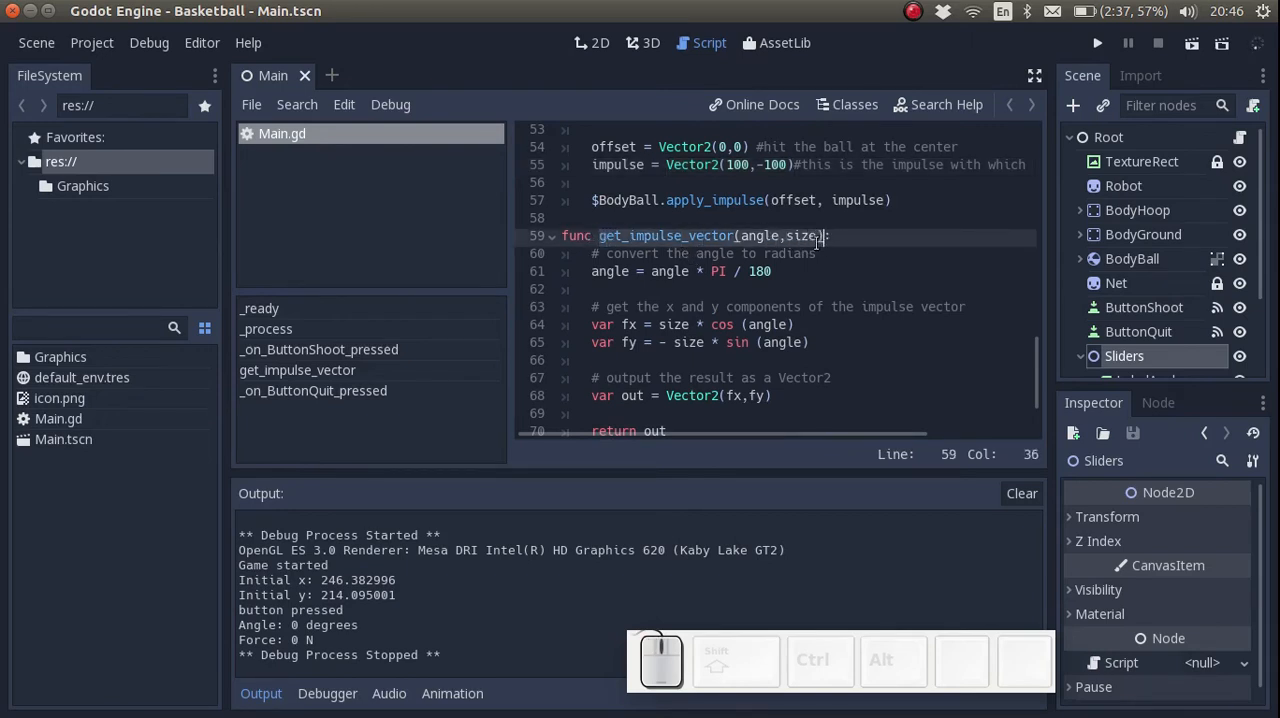
{"action": "left_click", "coordinate": [696, 165]}
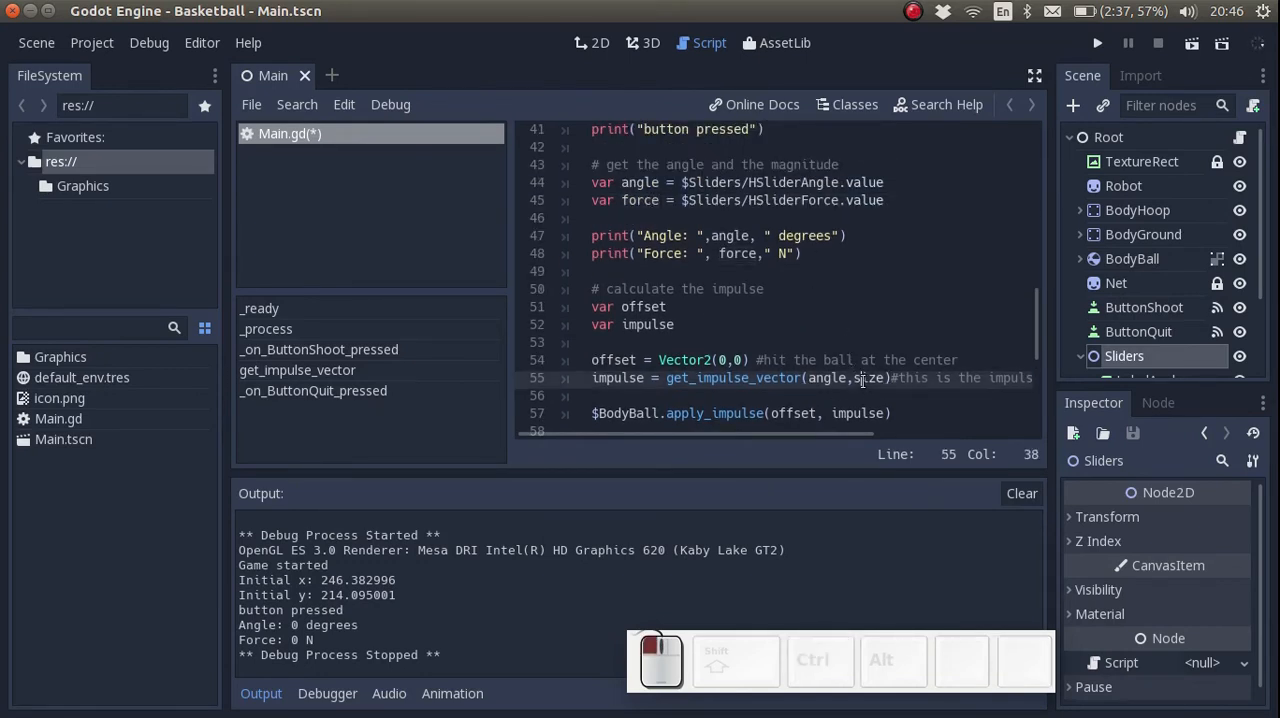
{"action": "type", "text": "force)"}
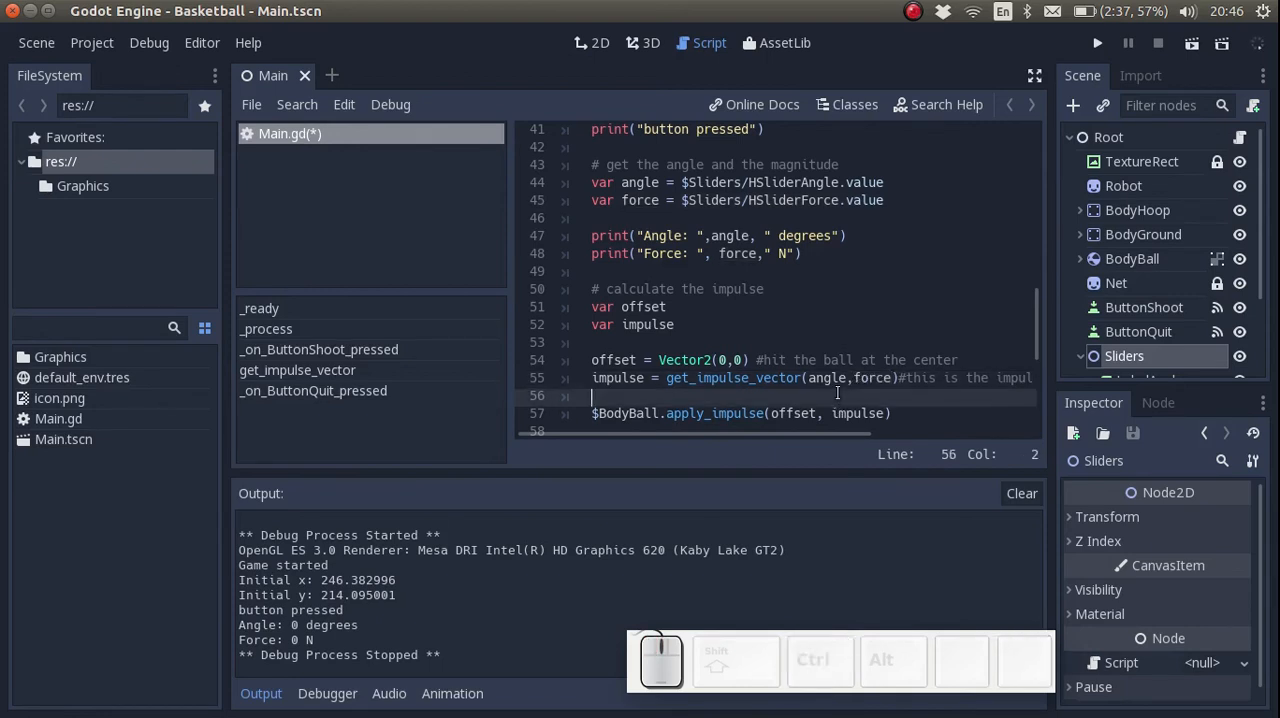
{"action": "key", "text": "ctrl+s"}
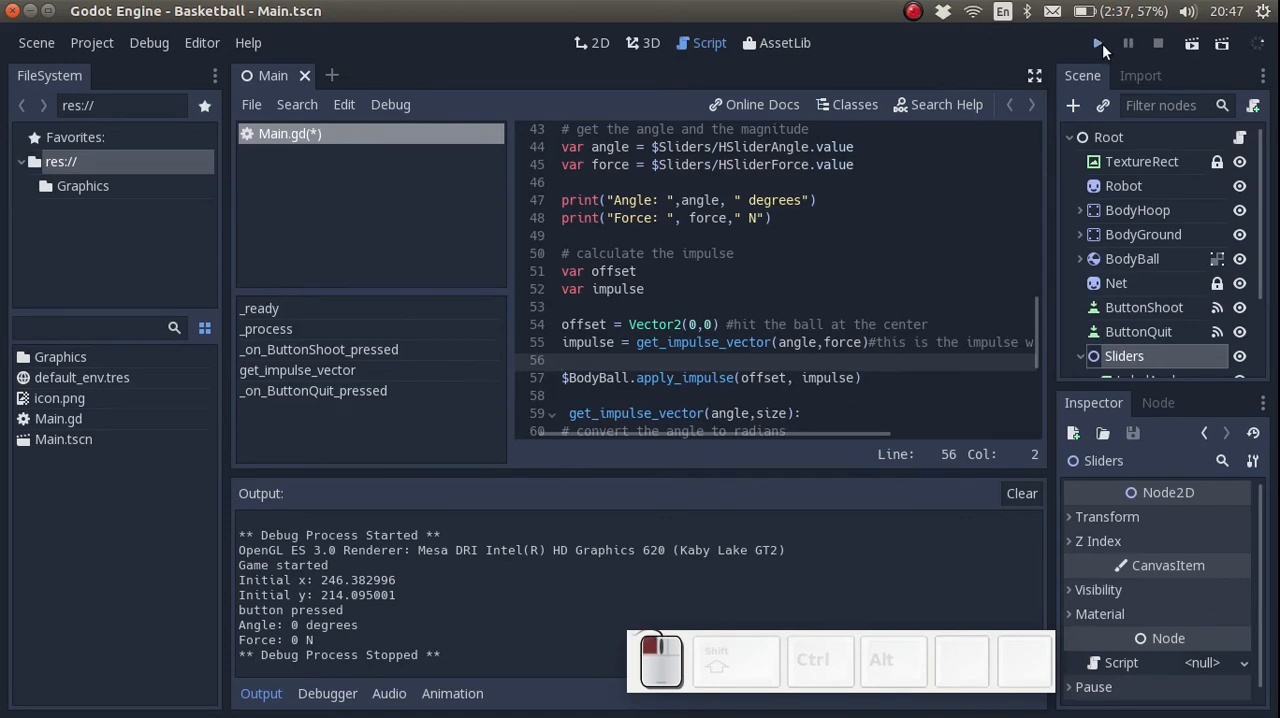
- Run the game, max out the Angle and Force sliders, shoot, then close the window
{"action": "left_click", "coordinate": [1097, 43]}
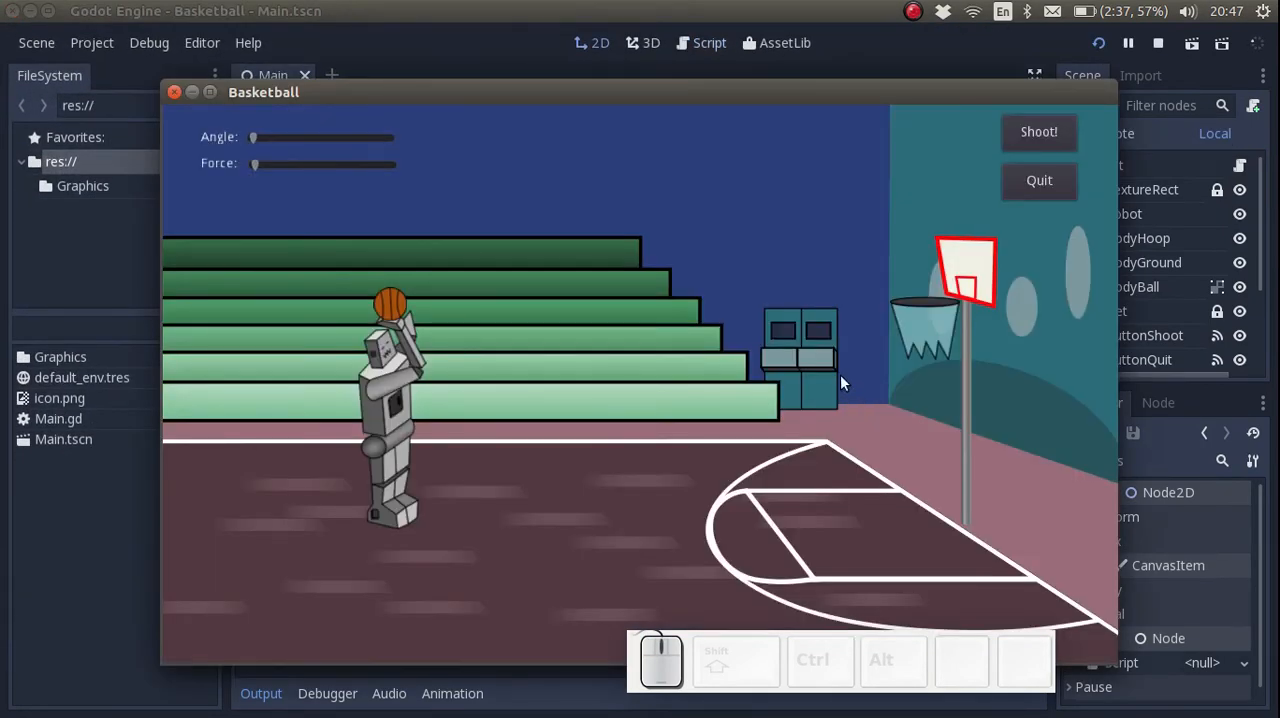
{"action": "left_click_drag", "start_coordinate": [253, 137], "coordinate": [335, 137]}
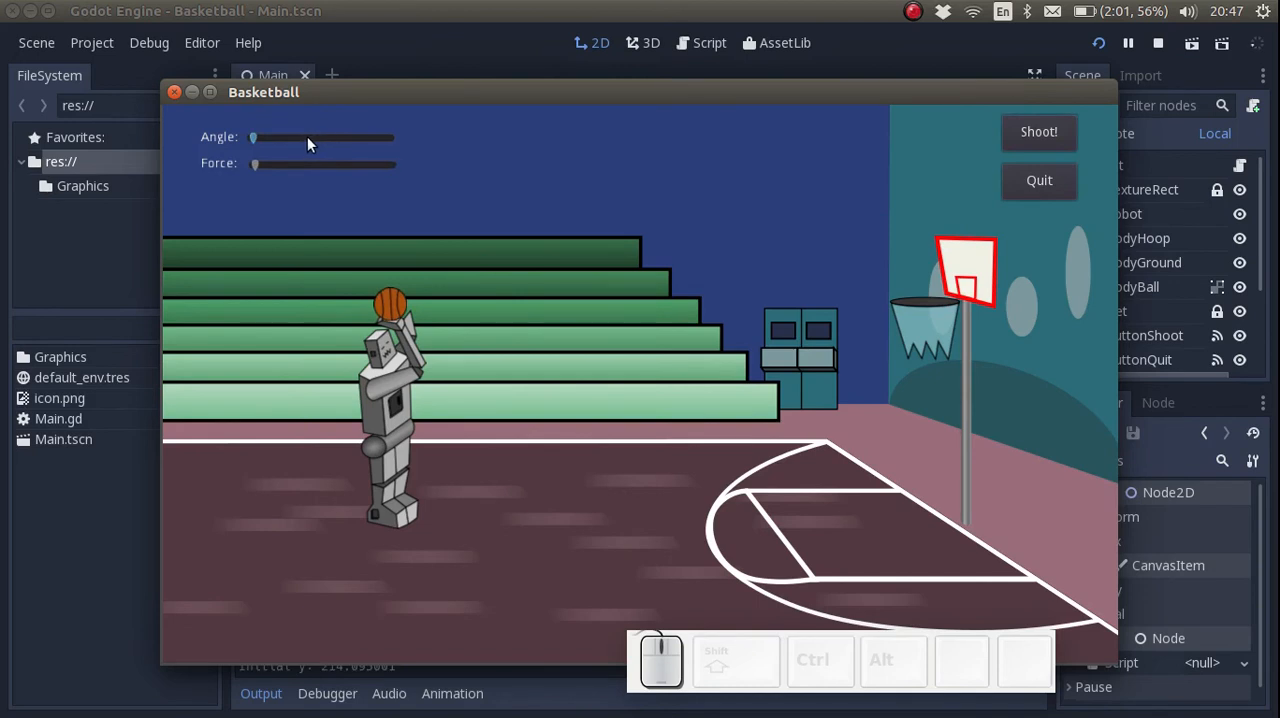
{"action": "left_click_drag", "start_coordinate": [253, 137], "coordinate": [388, 137]}
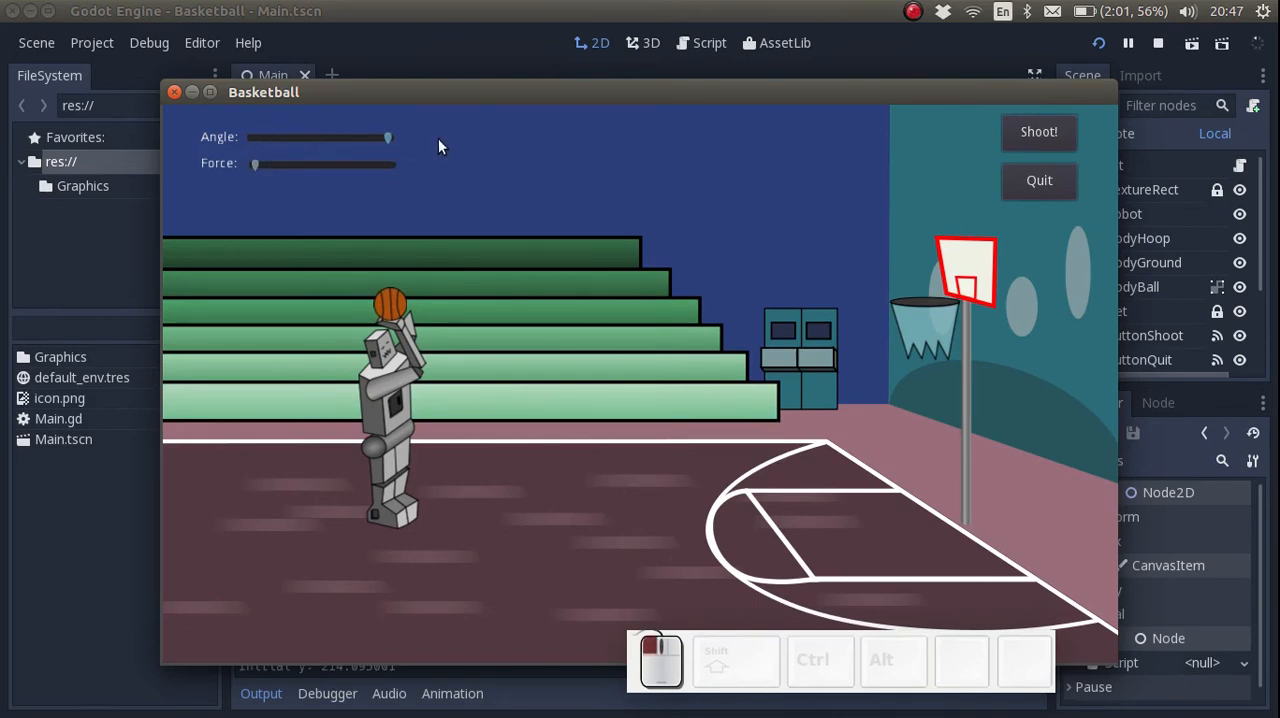
{"action": "left_click_drag", "start_coordinate": [255, 163], "coordinate": [388, 163]}
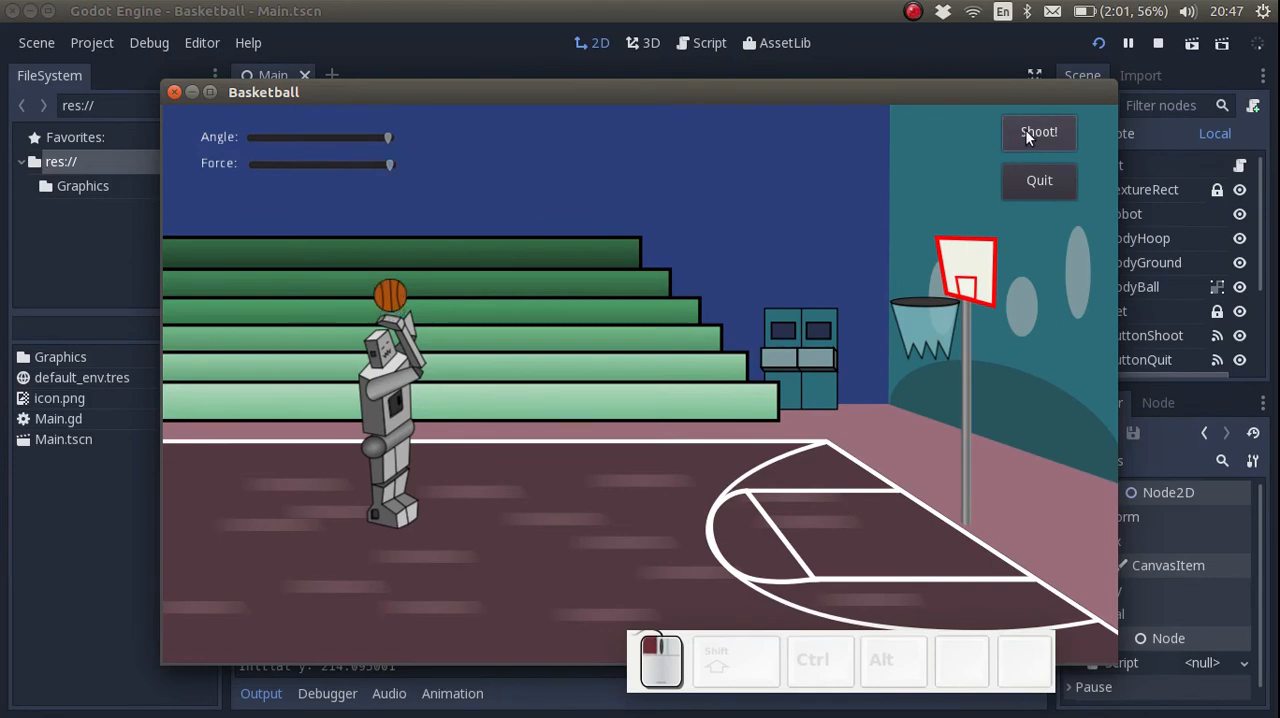
{"action": "left_click", "coordinate": [1038, 132]}
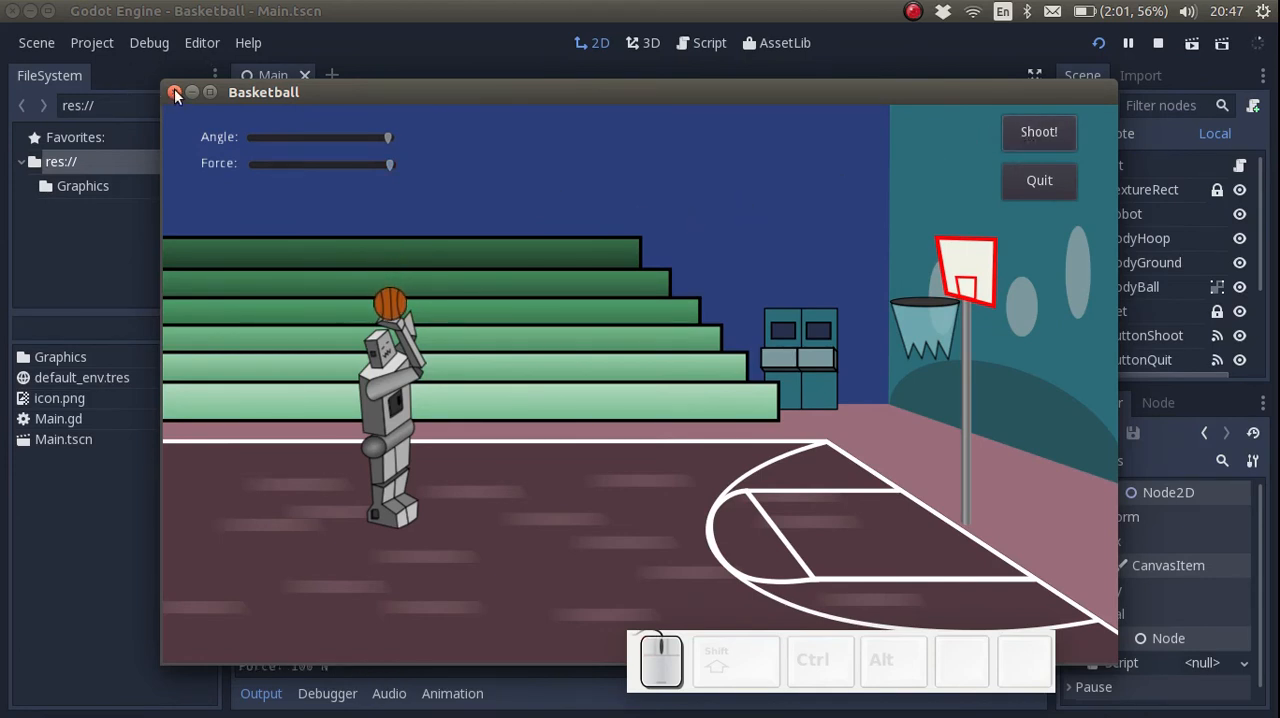
{"action": "left_click", "coordinate": [175, 92]}
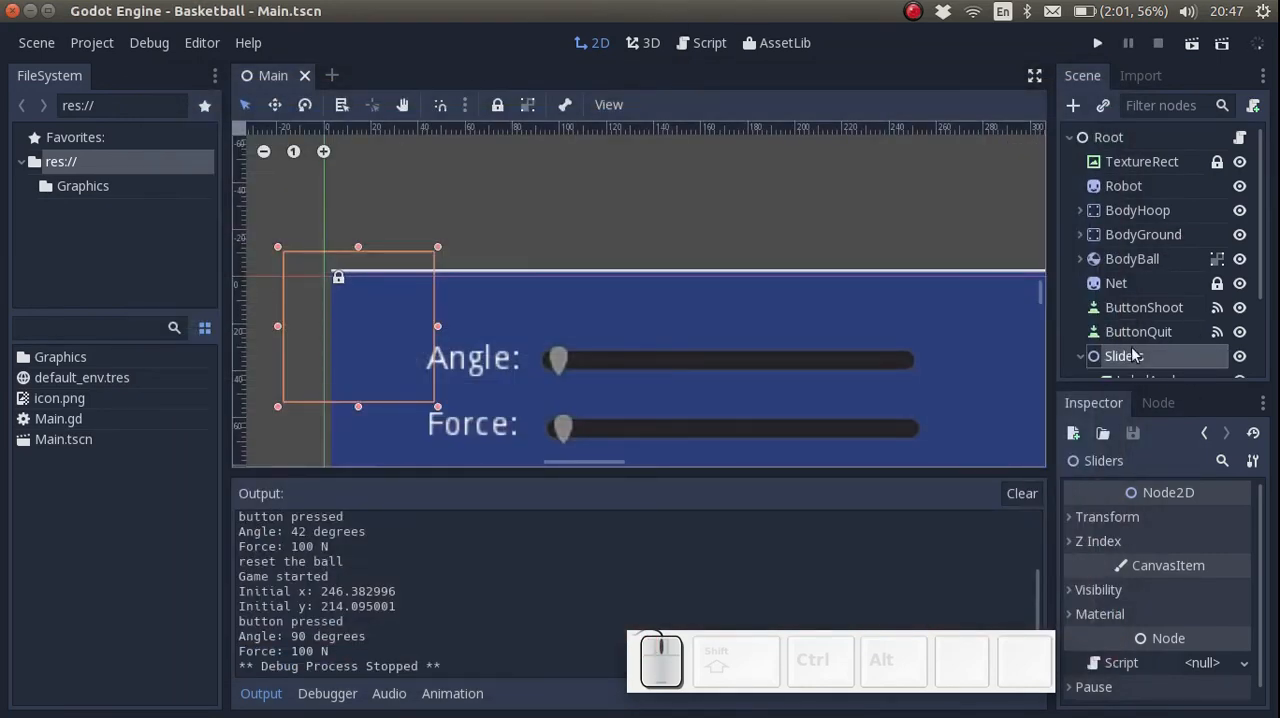
- Set HSliderForce Max Value to 500 and fire a 500 N test shot
{"action": "scroll", "scroll_direction": "down", "scroll_amount": 3}
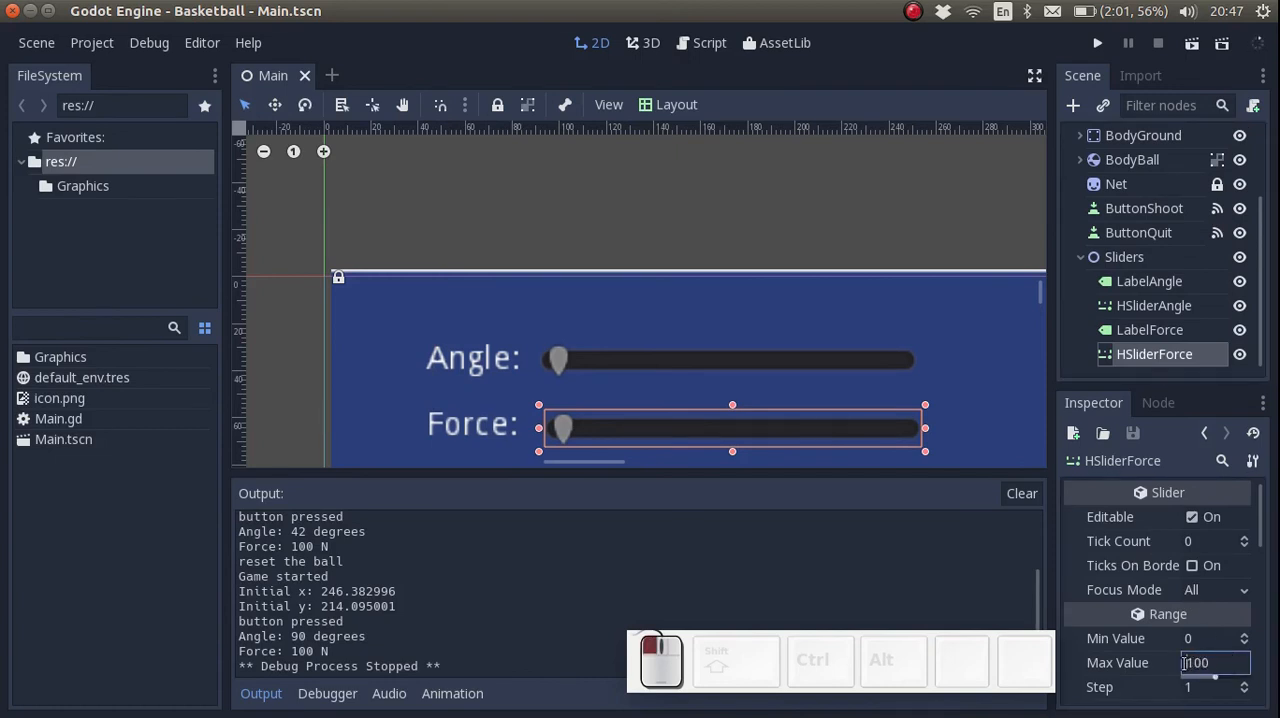
{"action": "type", "text": "500"}
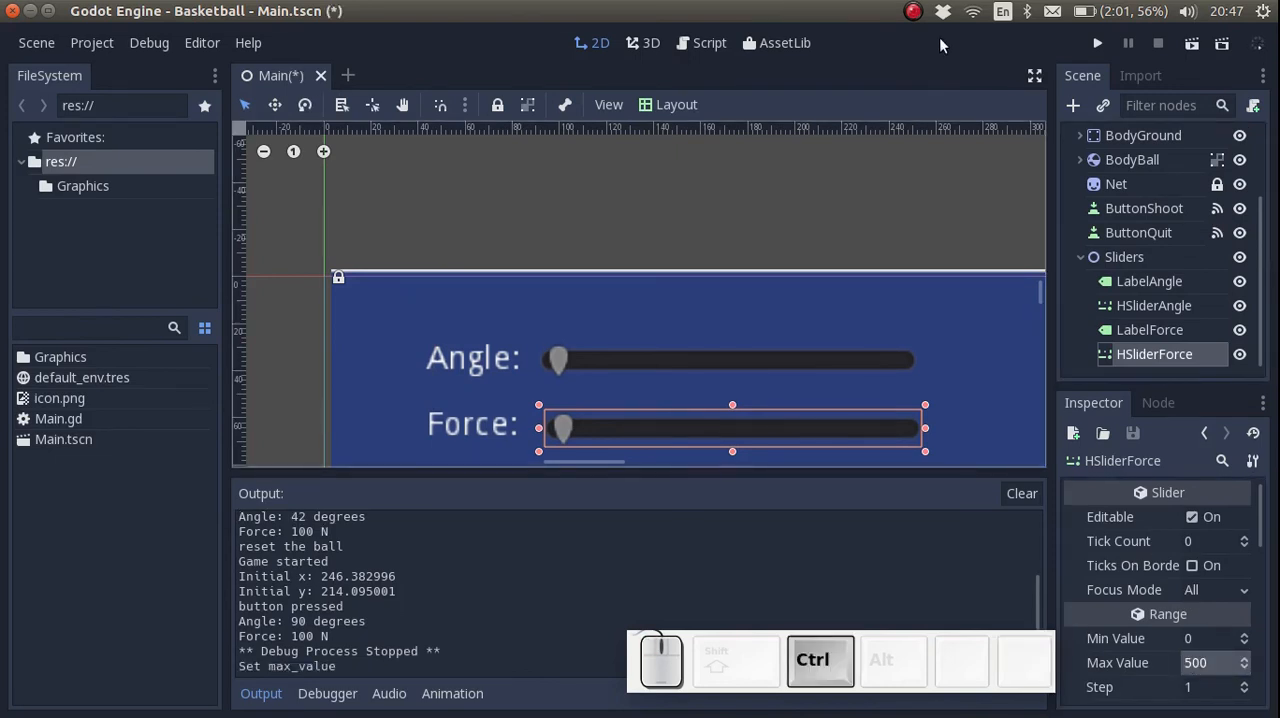
{"action": "left_click", "coordinate": [1097, 42]}
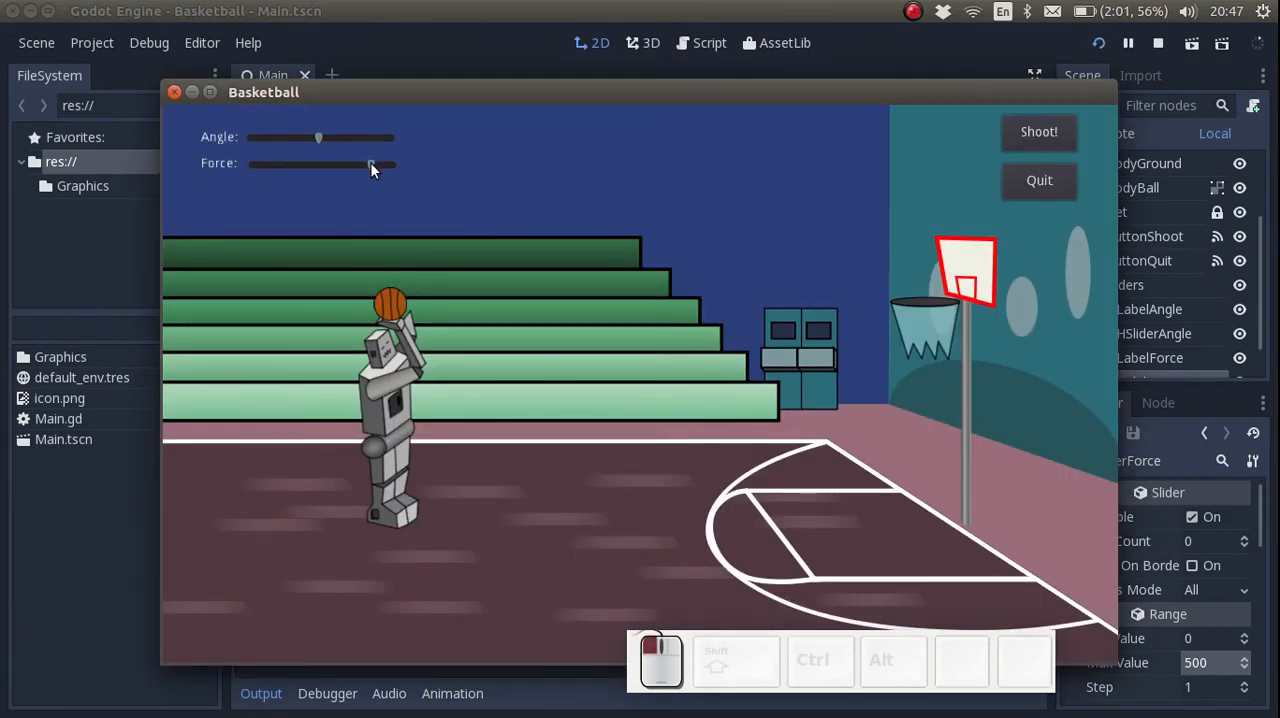
{"action": "left_click", "coordinate": [1038, 131]}
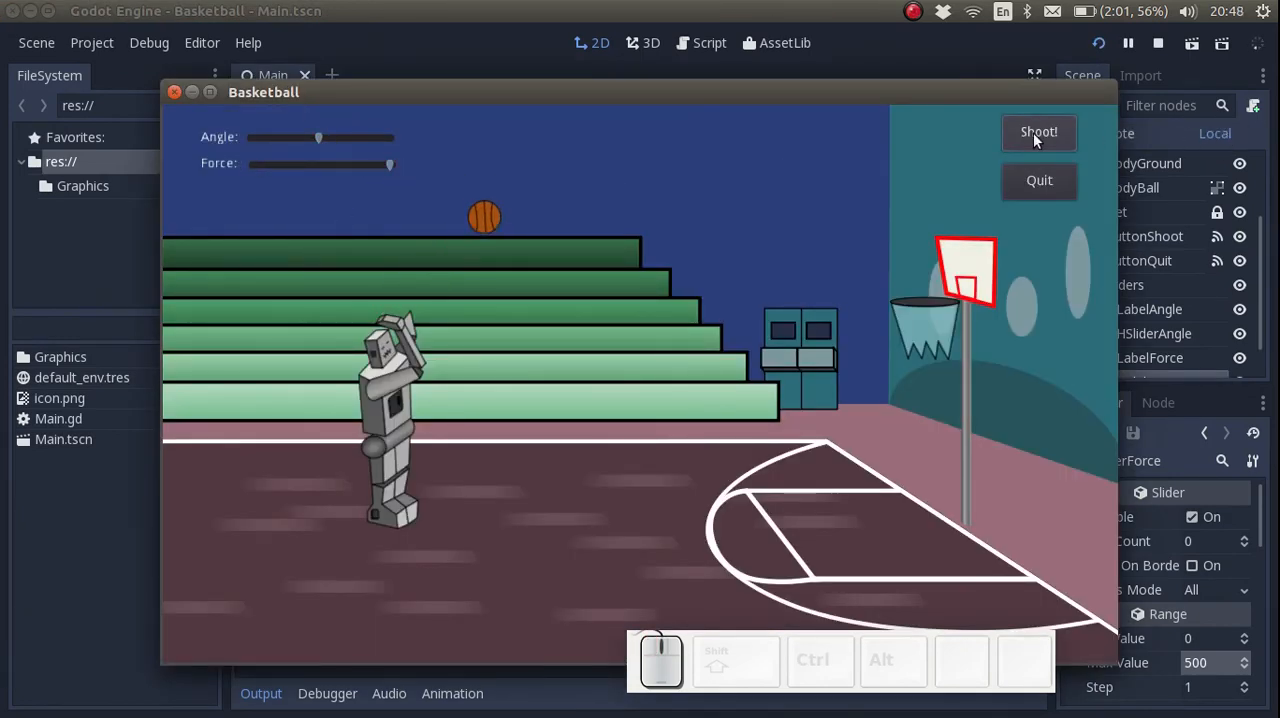
{"action": "left_click", "coordinate": [1038, 131]}
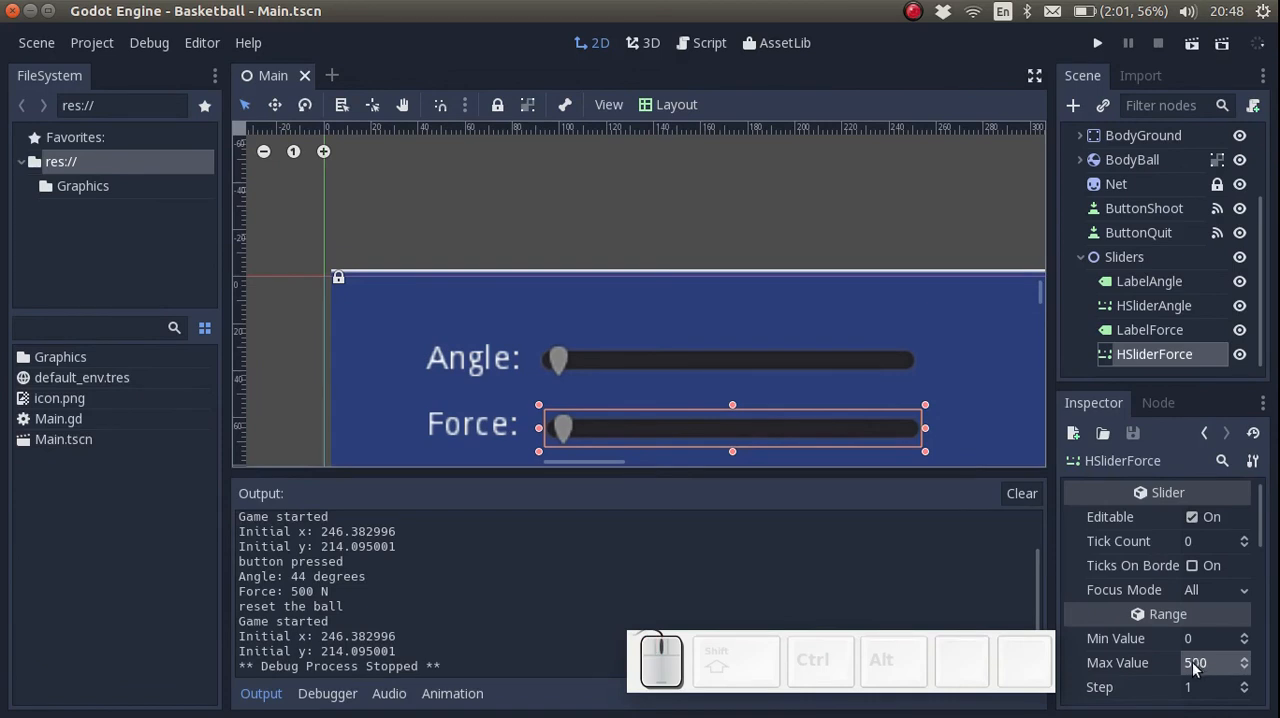
- Set HSliderForce Max Value to 300 and fire a 51-degree, 300 N test shot
{"action": "left_click", "coordinate": [1215, 662]}
{"action": "type", "text": "300"}
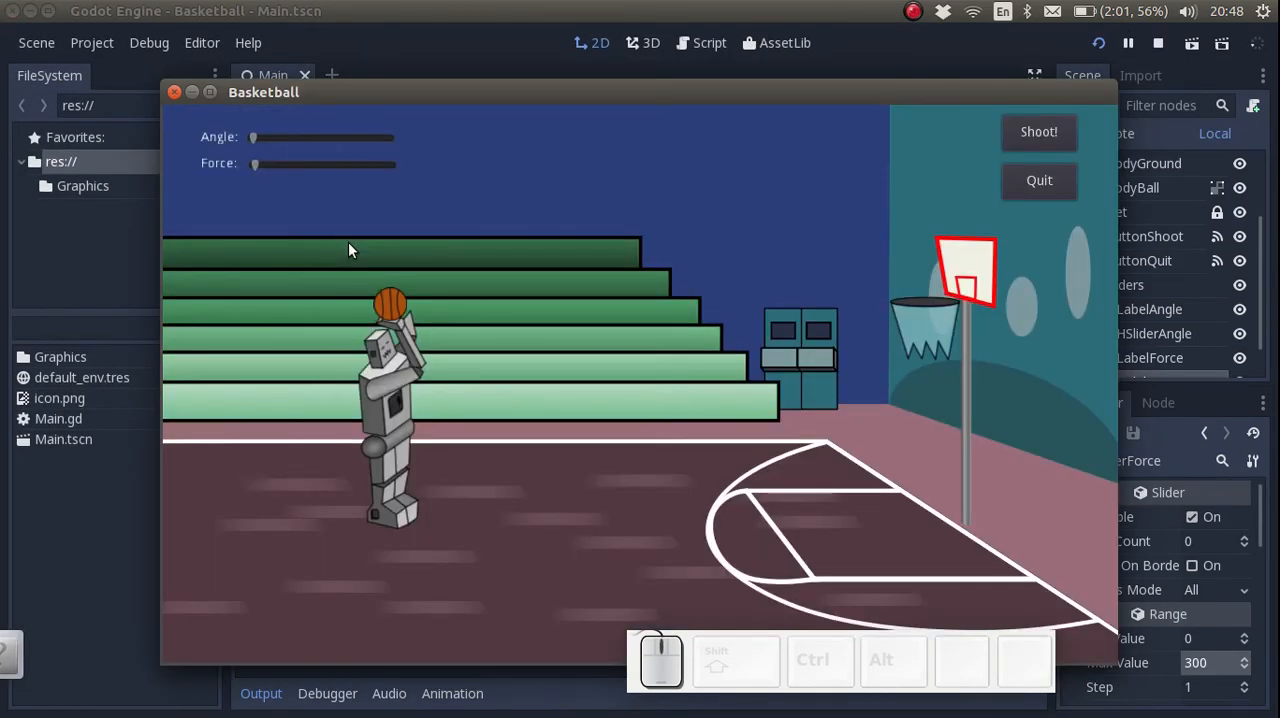
{"action": "left_click_drag", "start_coordinate": [253, 137], "coordinate": [330, 137]}
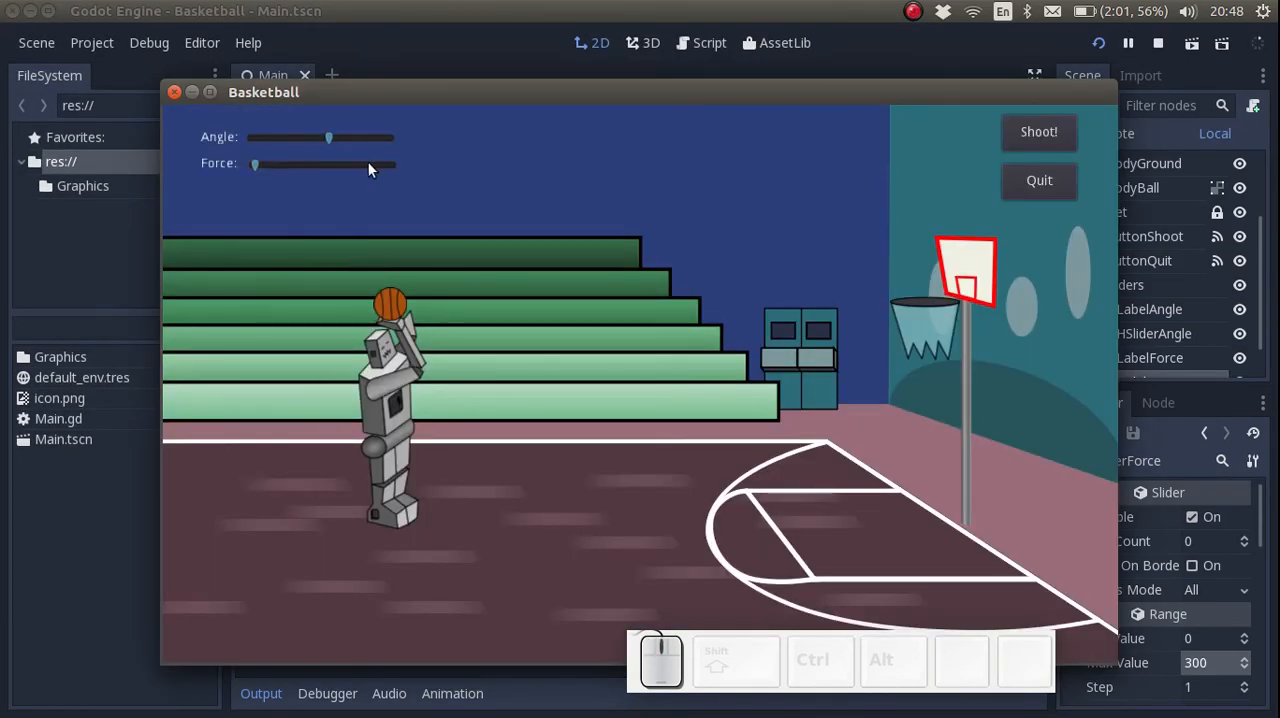
{"action": "left_click", "coordinate": [1038, 131]}
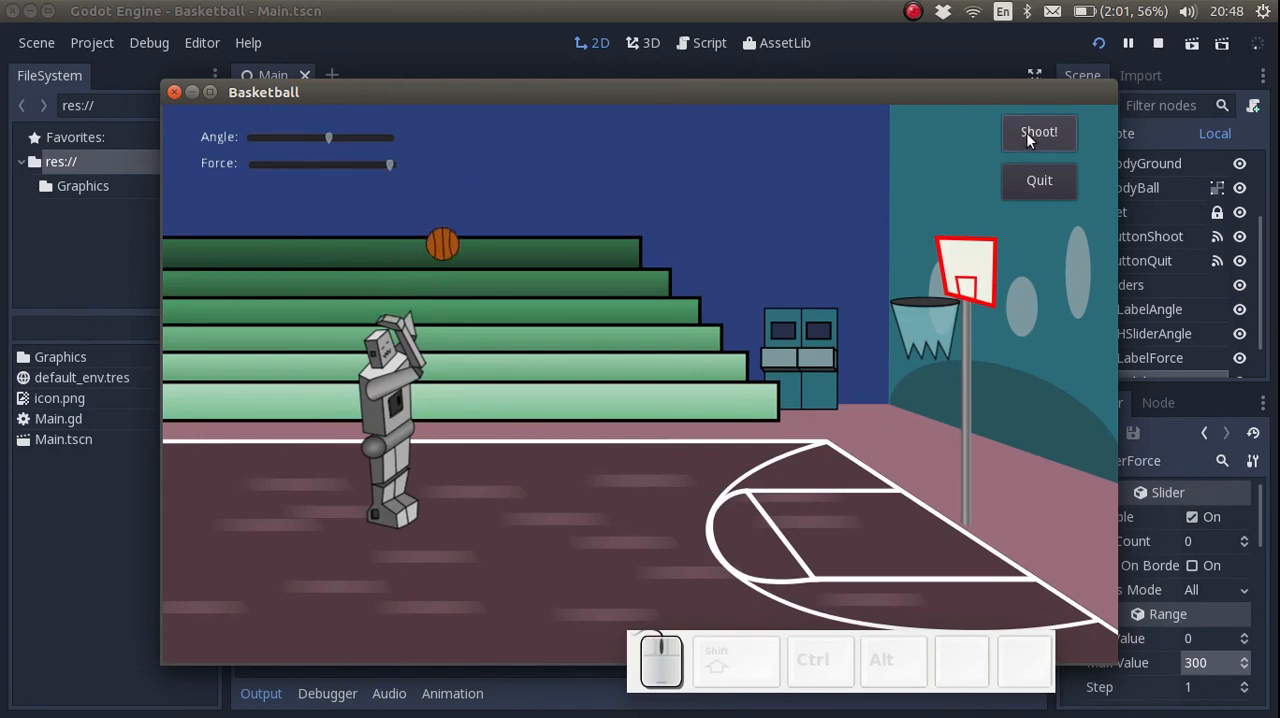
{"action": "left_click", "coordinate": [1038, 131]}
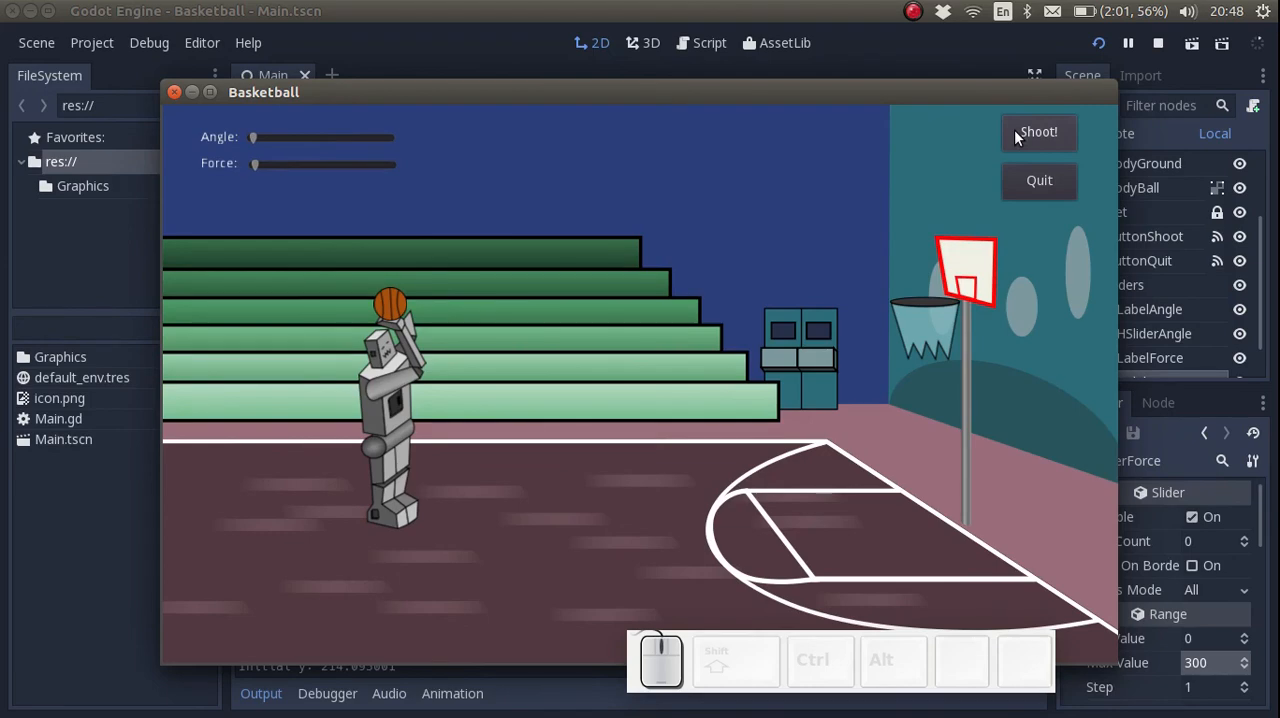
{"action": "mouse_move", "coordinate": [183, 103]}
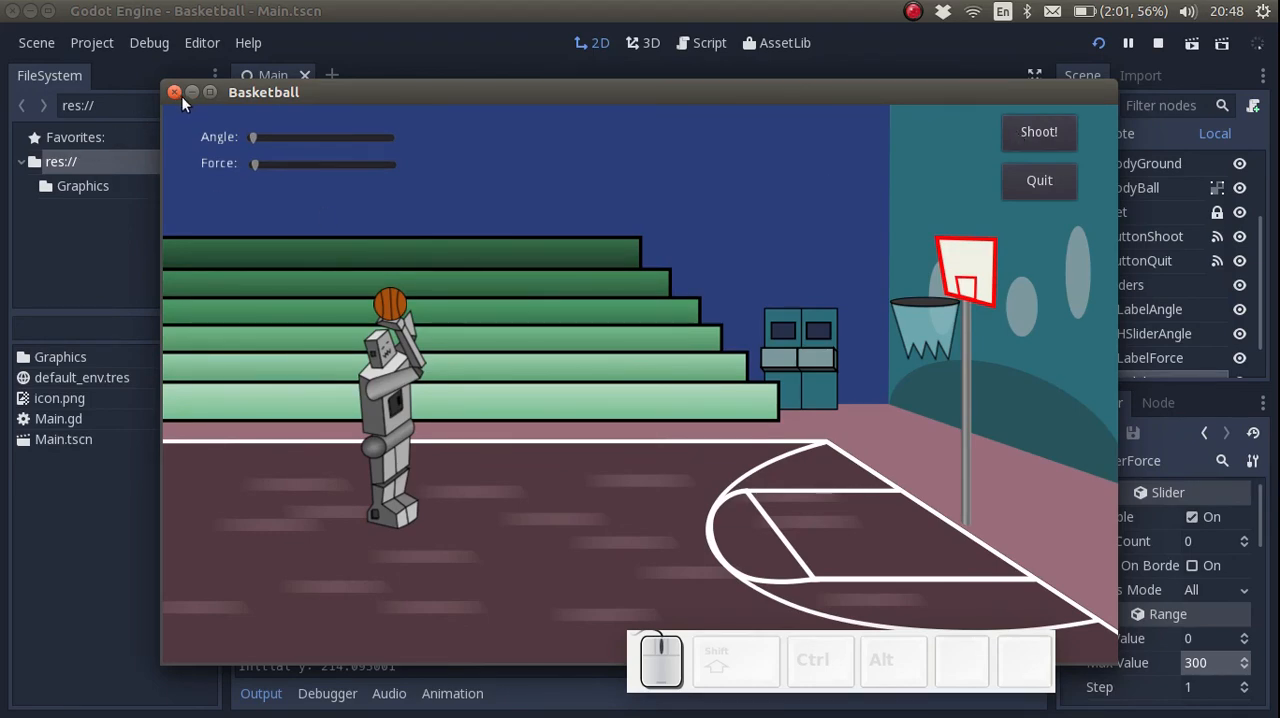
{"action": "left_click", "coordinate": [174, 92]}
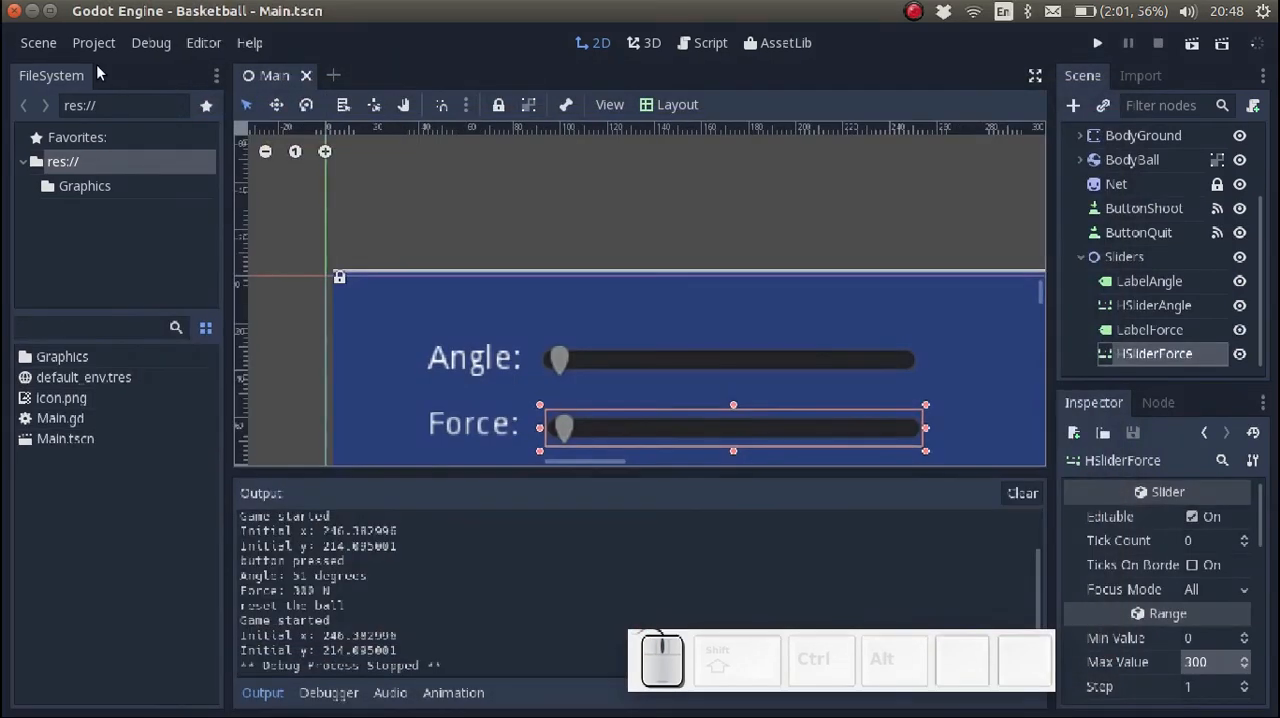